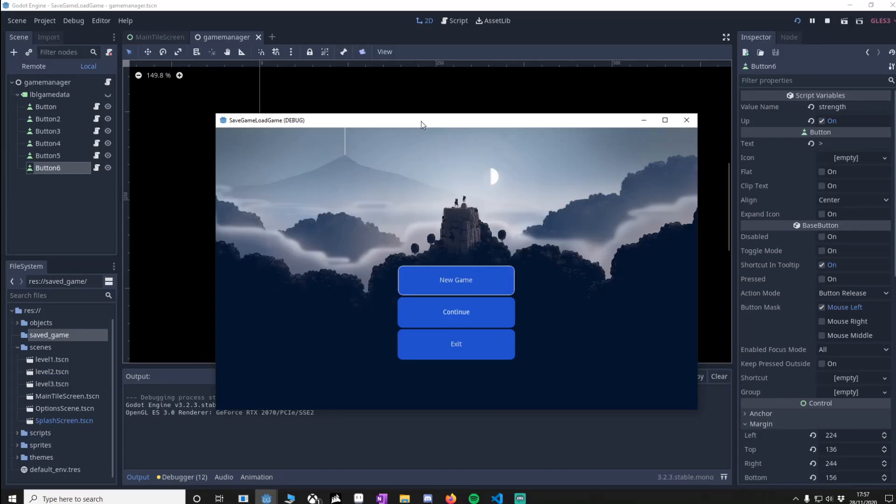
Step: Run the project, start a New Game and advance to level 2
click(159, 37)
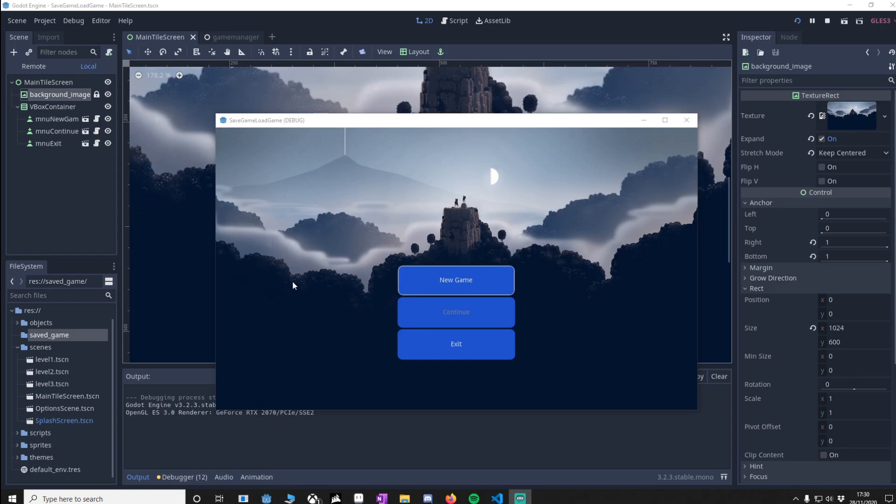
mouse_move(359, 269)
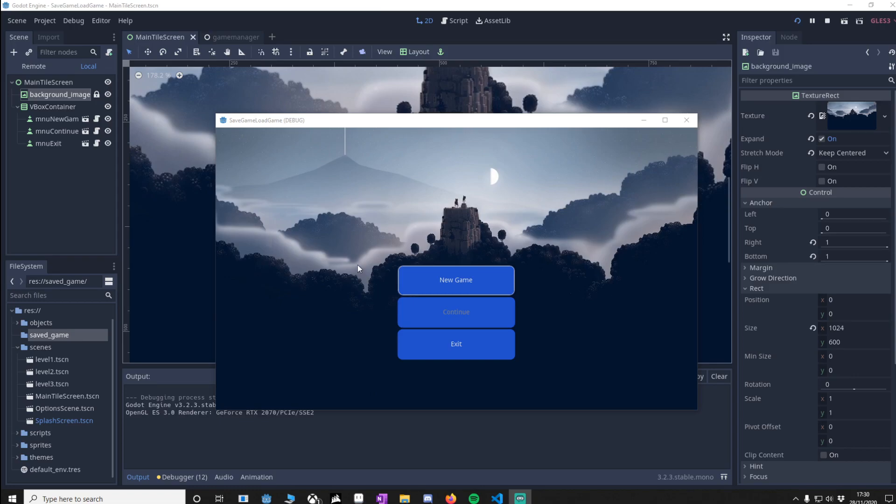
mouse_move(495, 207)
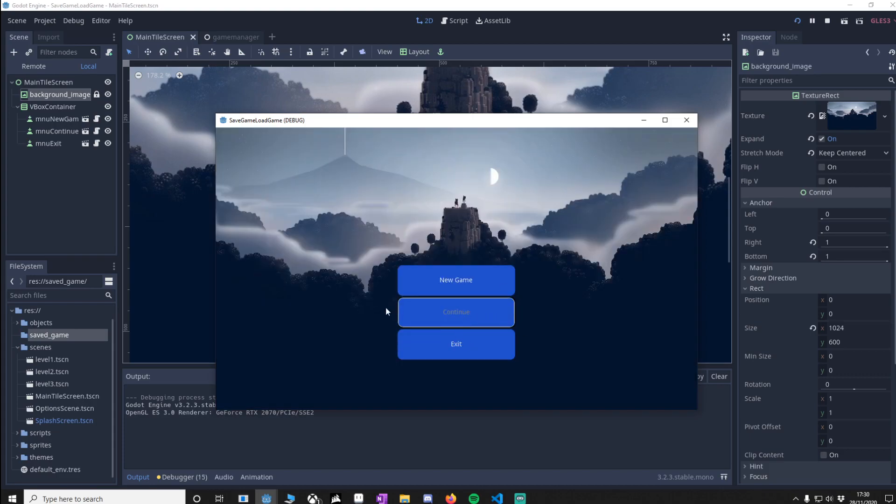
click(455, 312)
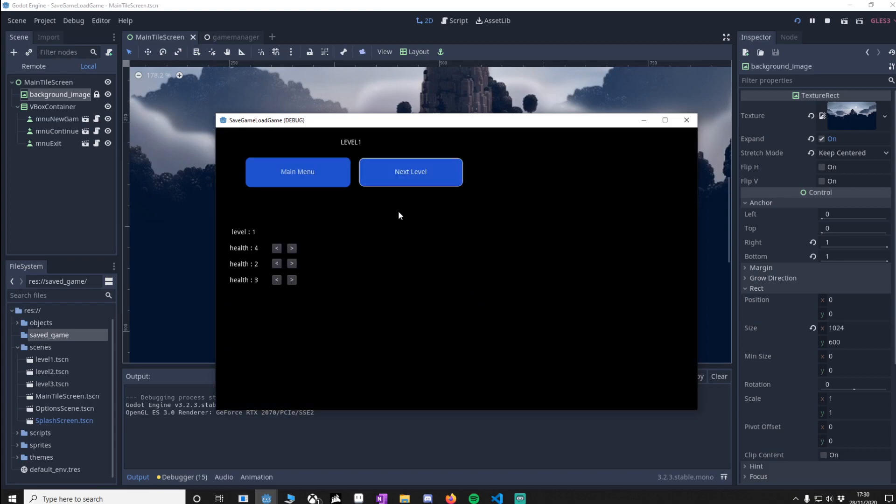
click(410, 171)
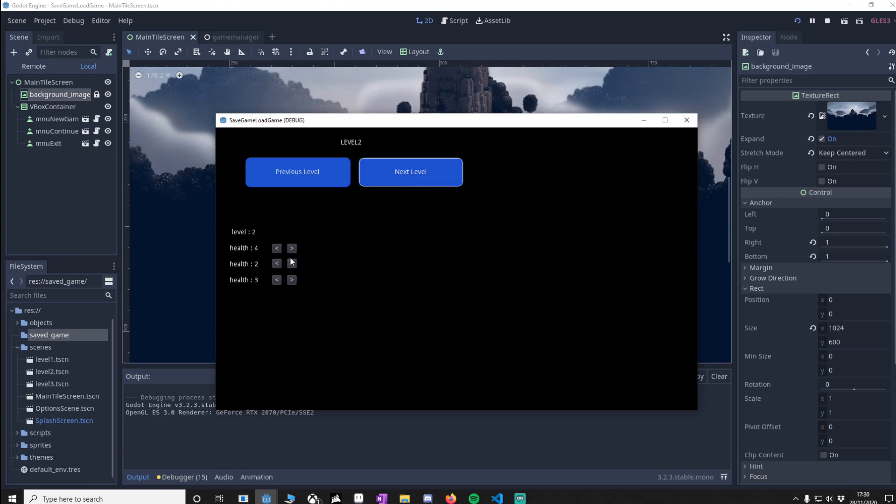
Step: Adjust the player's health values, then resume the game via Continue to restore them
click(291, 248)
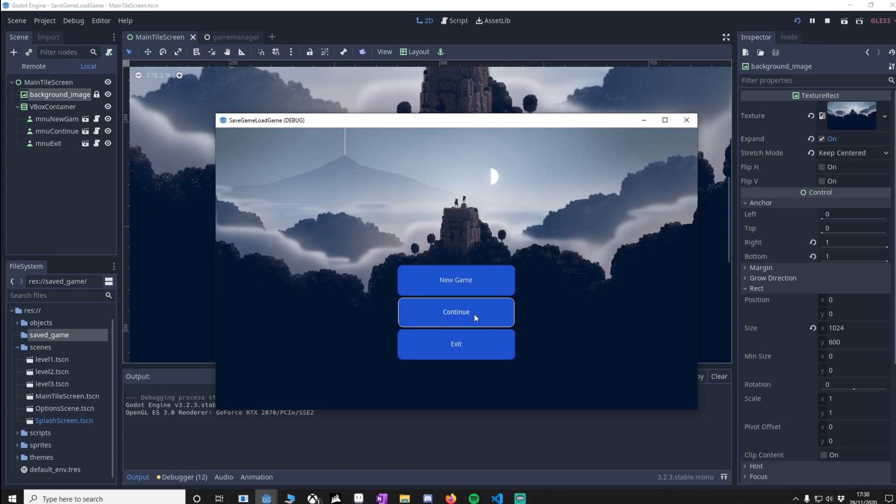
click(456, 312)
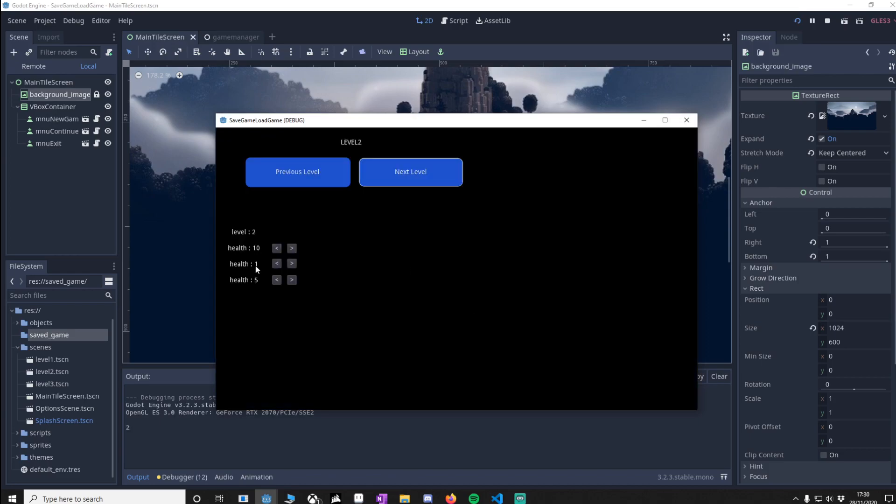
mouse_move(563, 312)
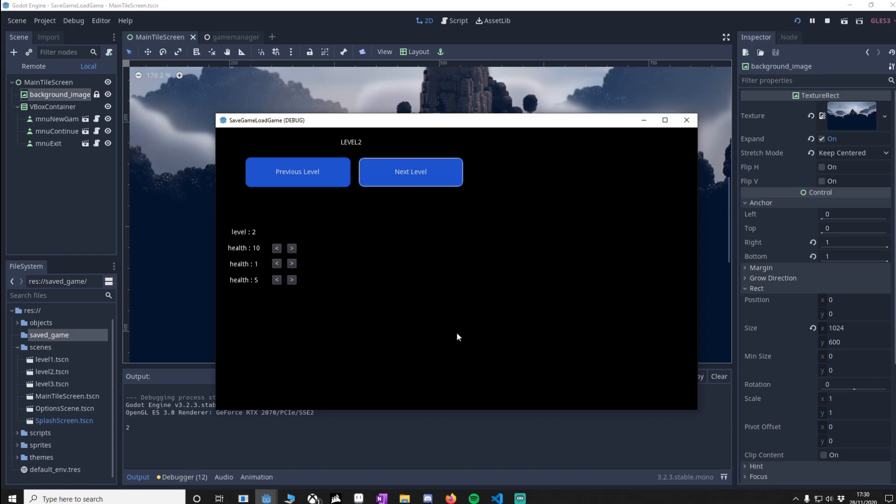
mouse_move(352, 290)
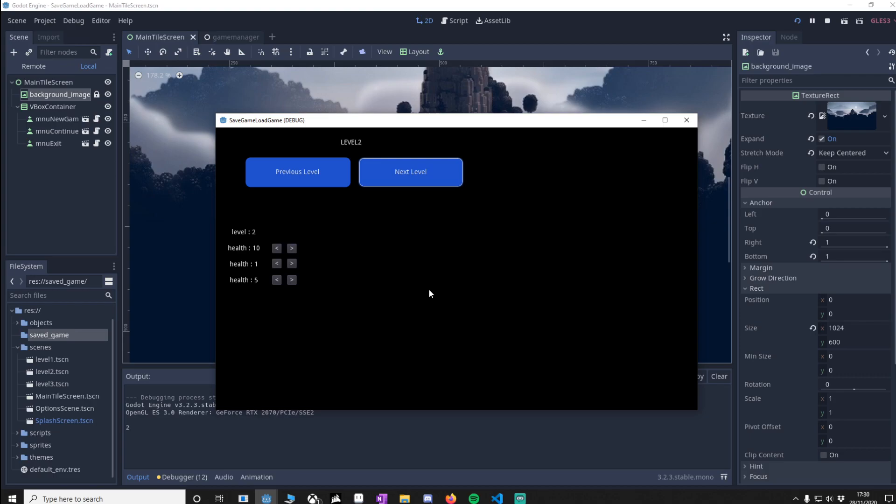
mouse_move(478, 303)
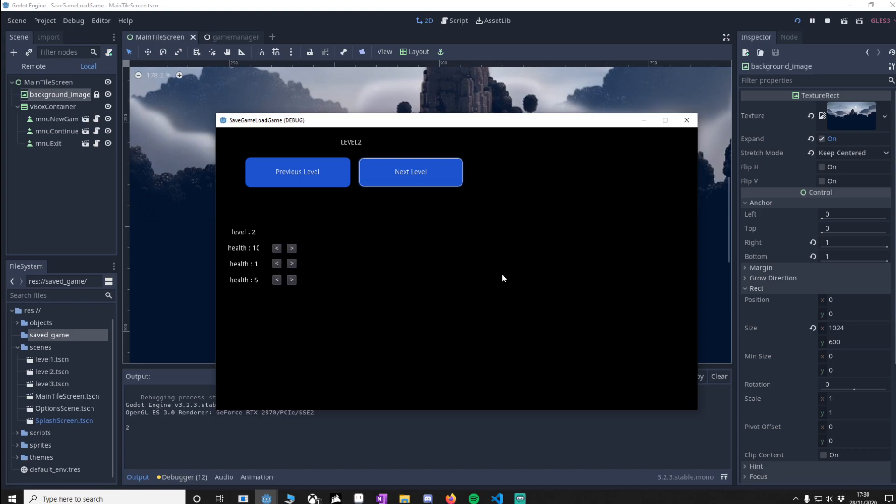
Step: Stop the running game and select the gamemanager root node in its scene
click(687, 120)
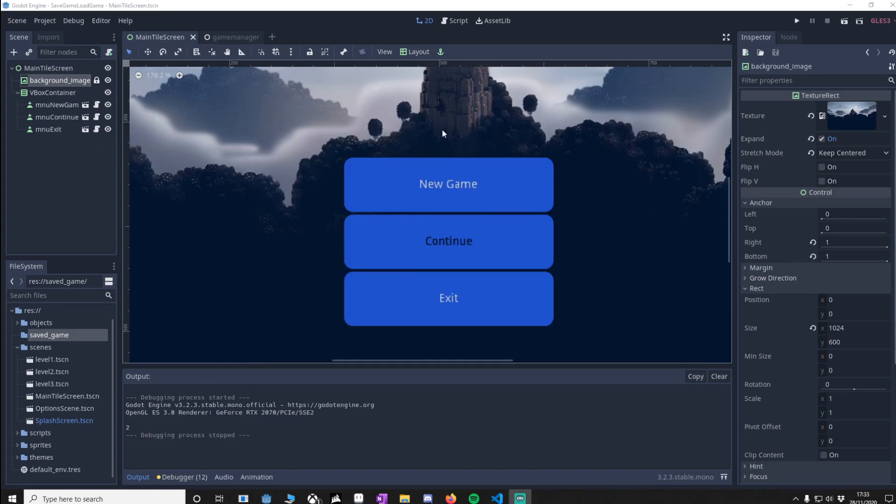
mouse_move(599, 186)
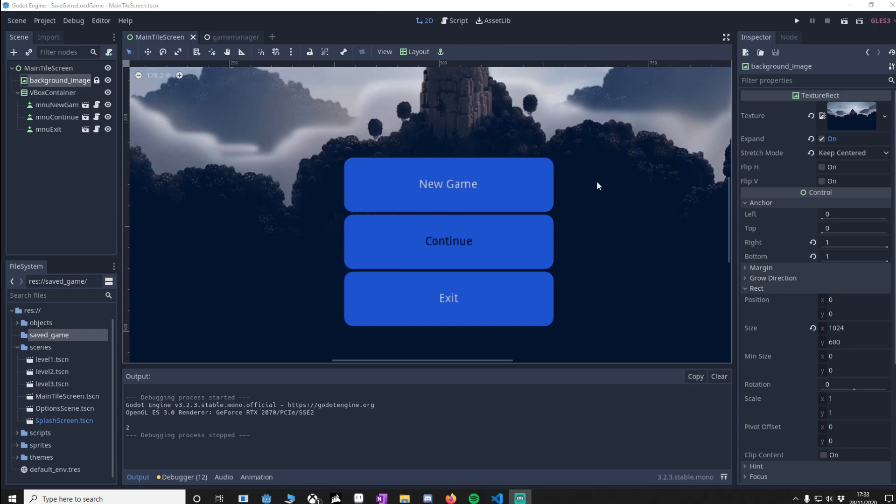
mouse_move(503, 207)
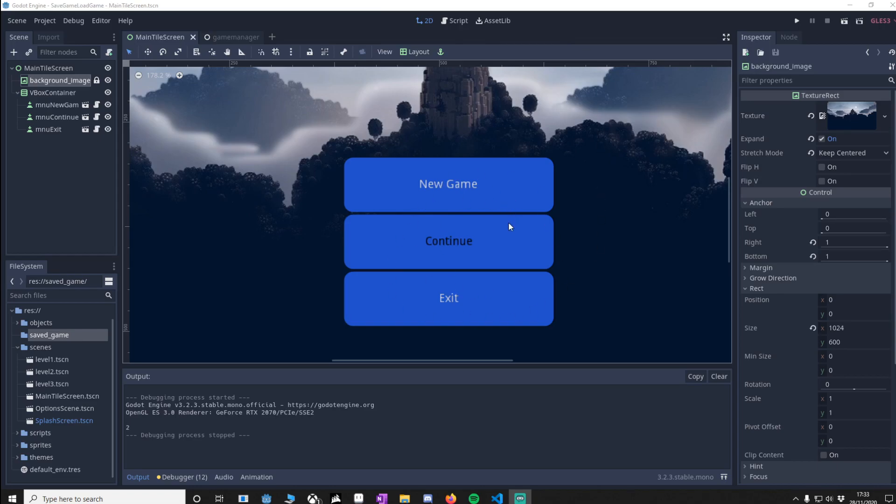
mouse_move(297, 191)
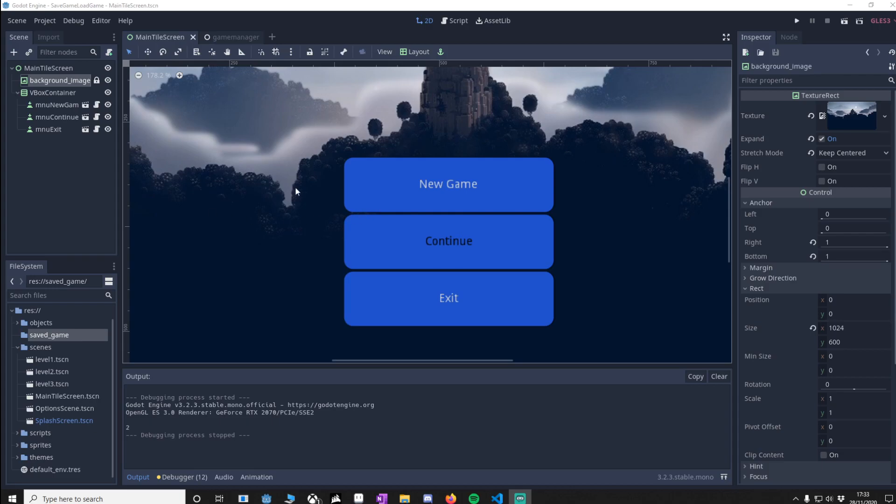
mouse_move(348, 178)
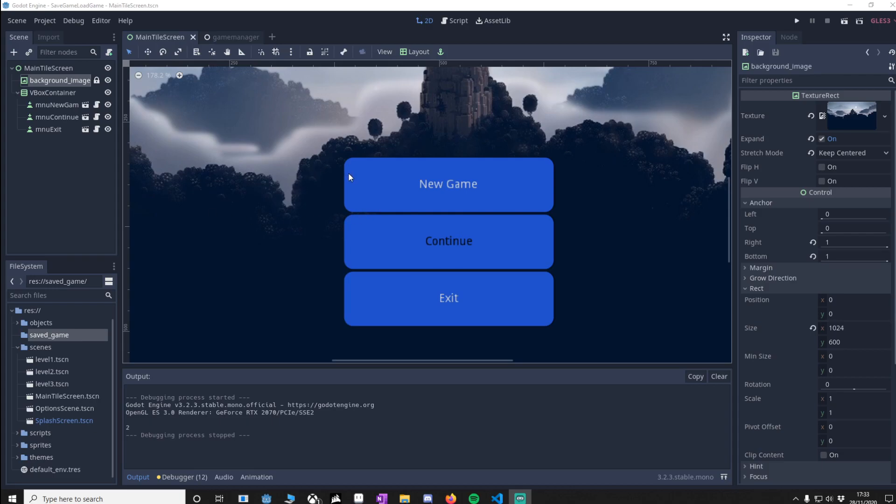
mouse_move(287, 193)
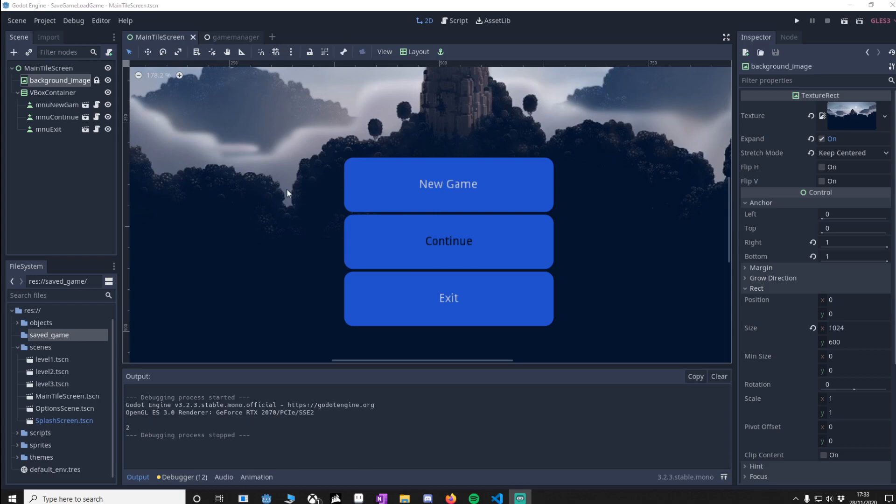
mouse_move(238, 126)
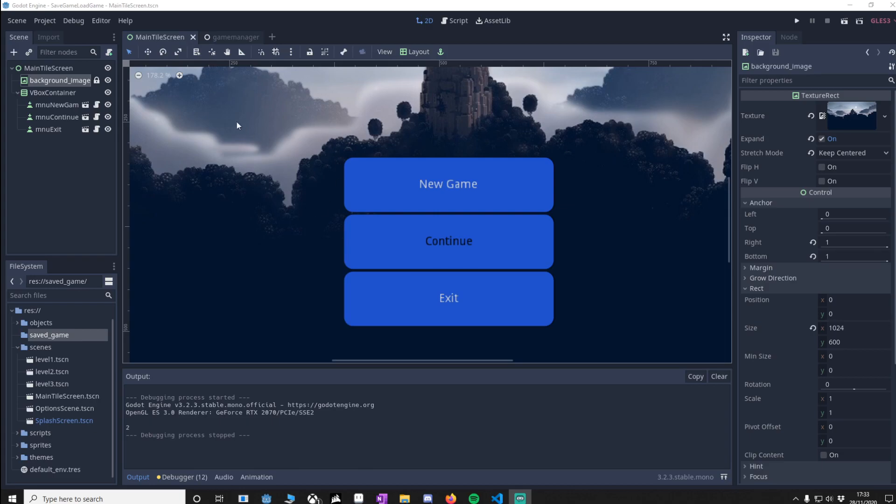
click(228, 37)
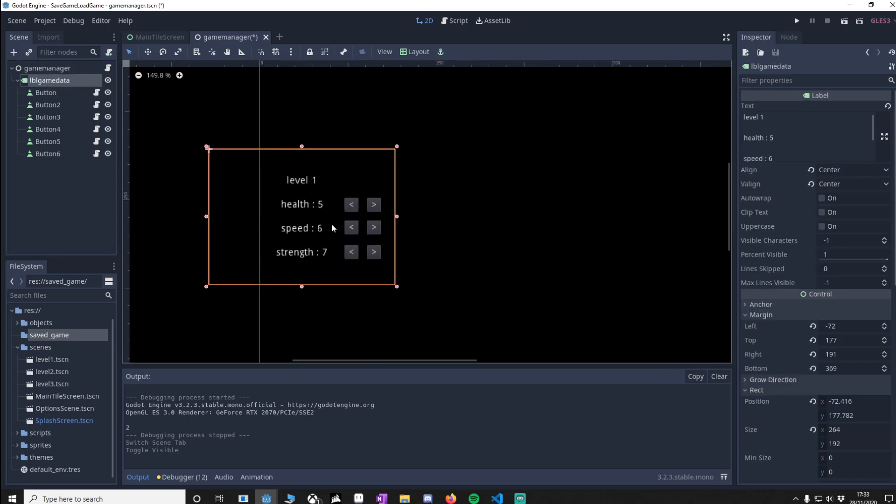
mouse_move(224, 193)
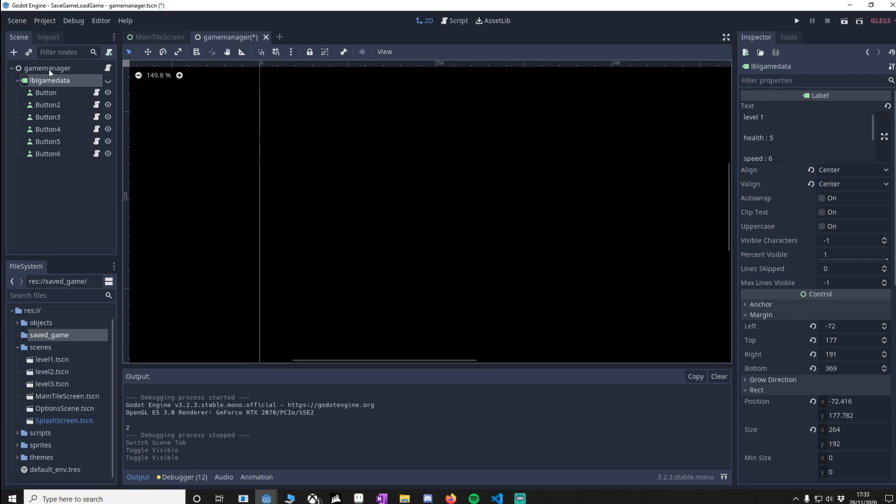
click(47, 69)
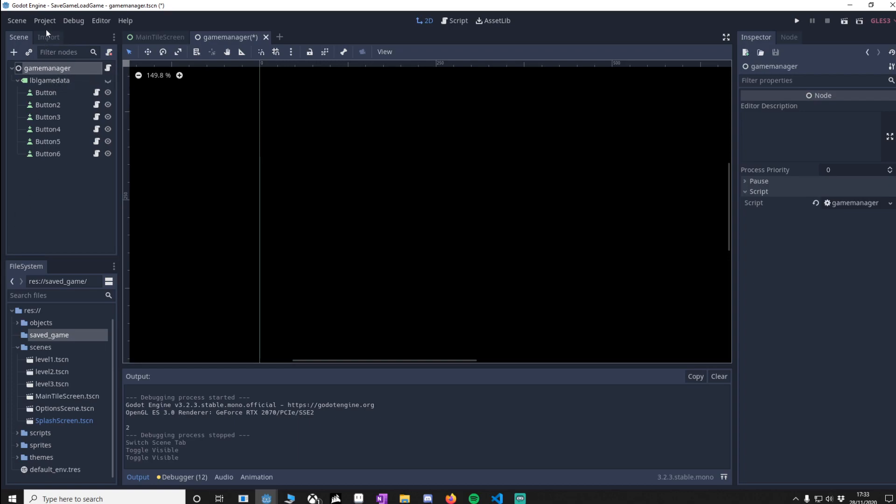
click(45, 20)
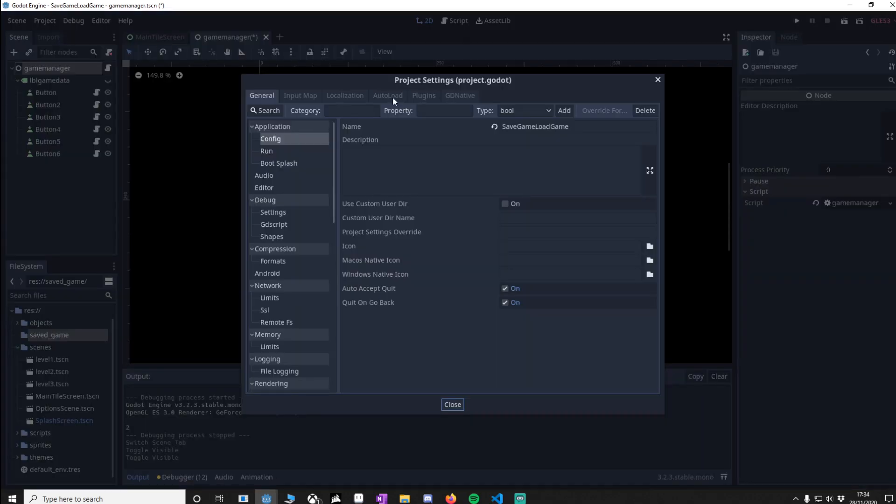
click(387, 95)
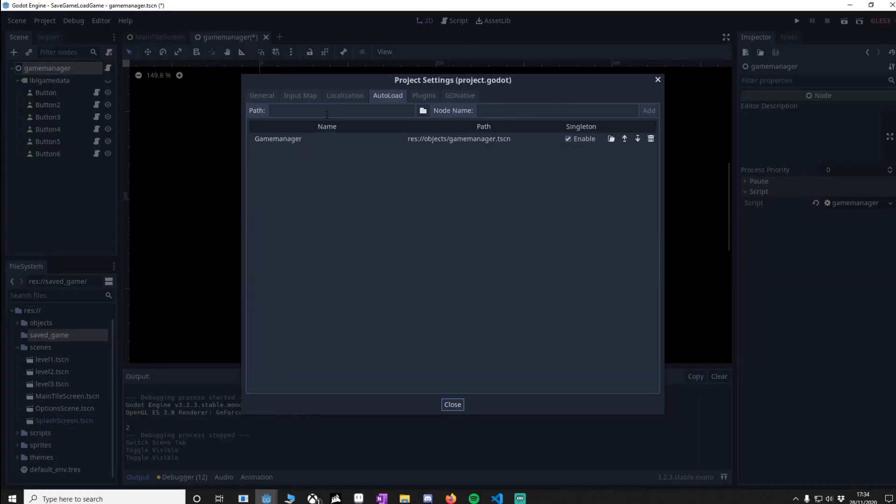
click(423, 110)
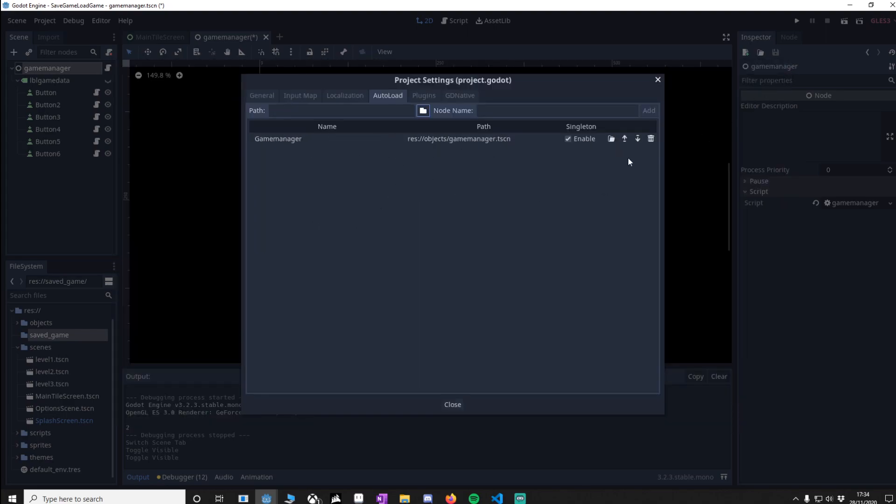
click(452, 404)
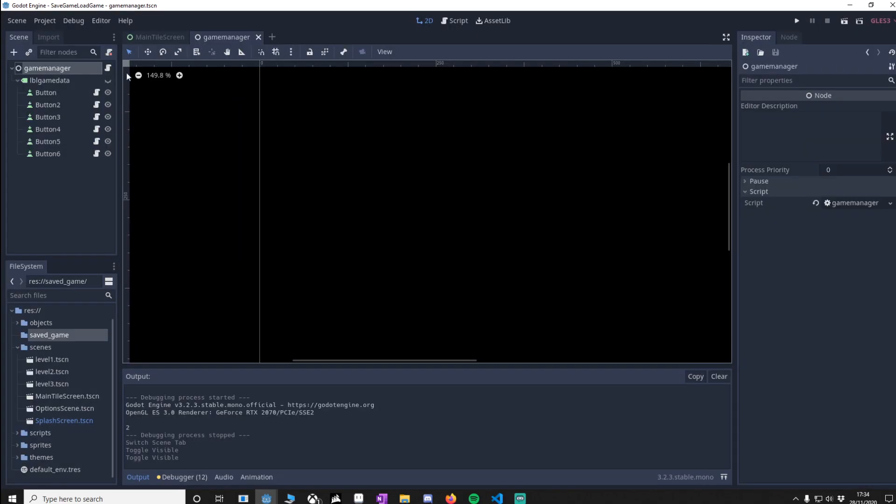
Step: Review game_data in gamemanager.gd down to the health, speed and strength entries
click(454, 21)
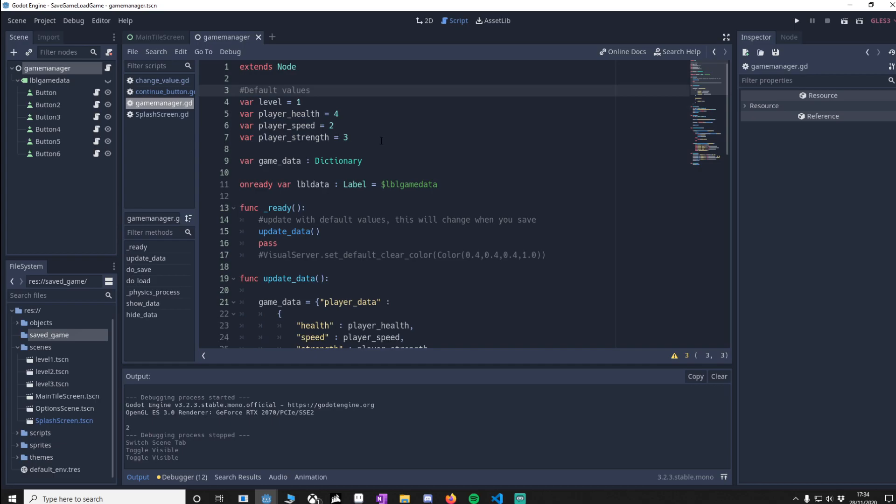
double_click(278, 160)
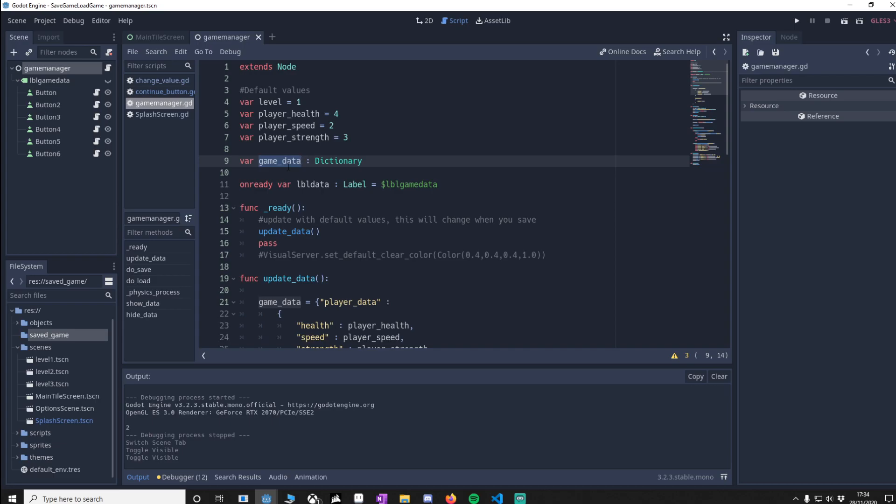
scroll(down, 3)
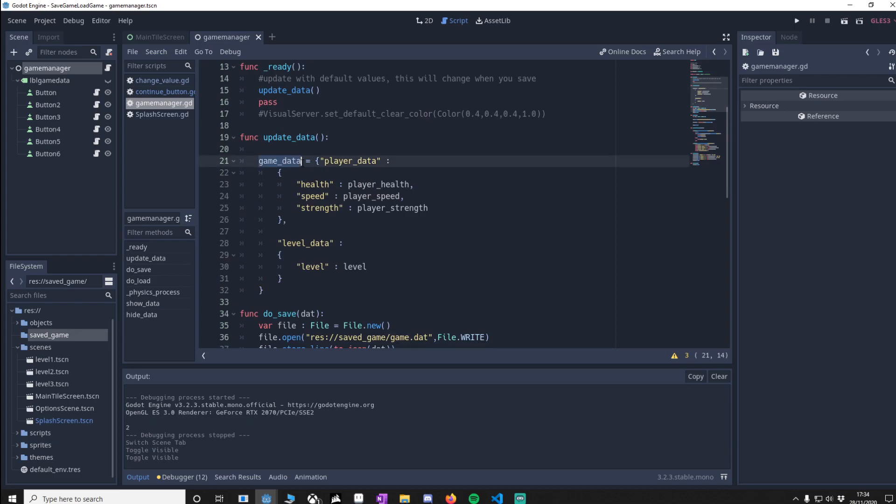
scroll(down, 3)
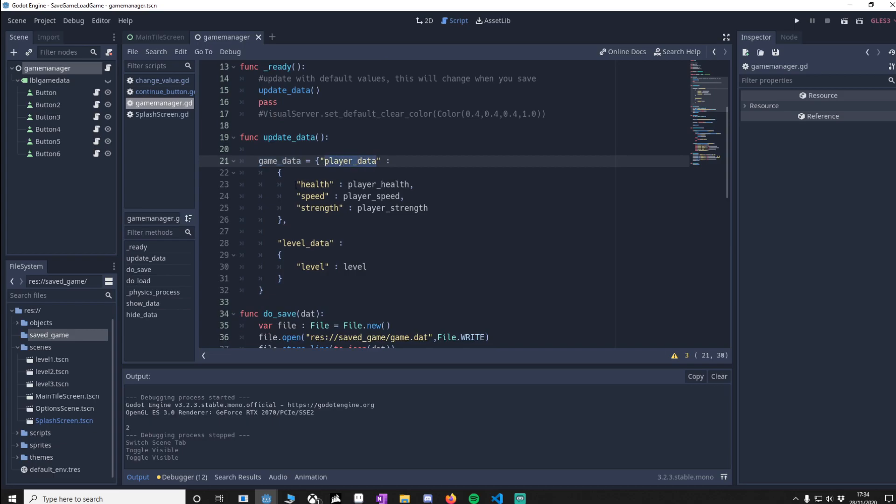
drag(297, 184, 425, 207)
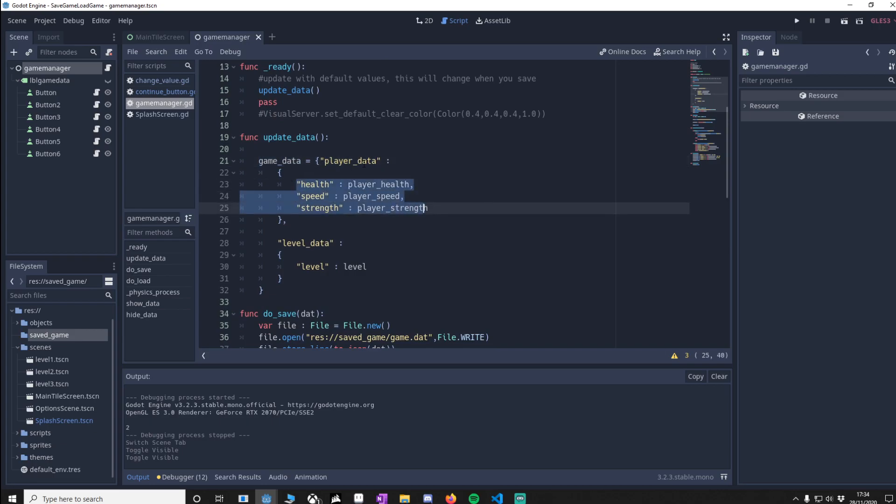
scroll(down, 3)
text("checkpo)
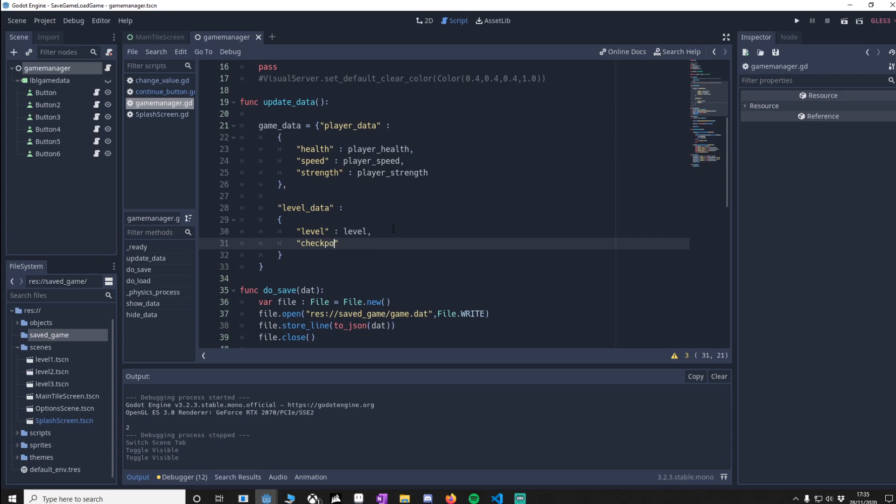
Step: Add "checkpoint" : checkpoint to level_data and declare var checkpoint = 0
text(int" : check)
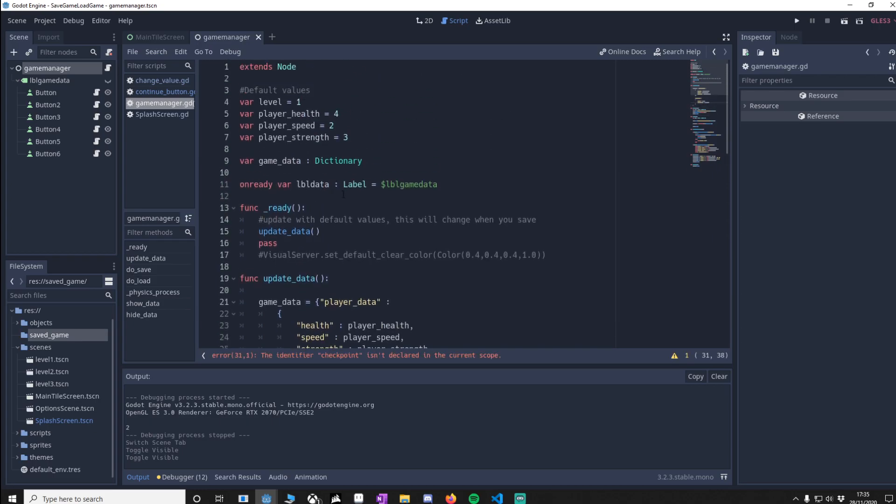
text(var checkpoint = 0)
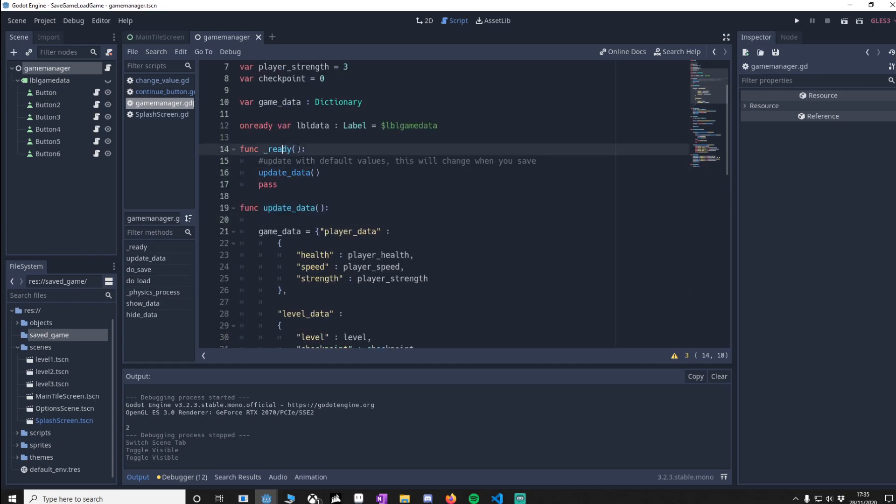
Step: Rewrite do_save() to store to_json(game_data) and do_load() to parse game.dat into game_data
double_click(287, 172)
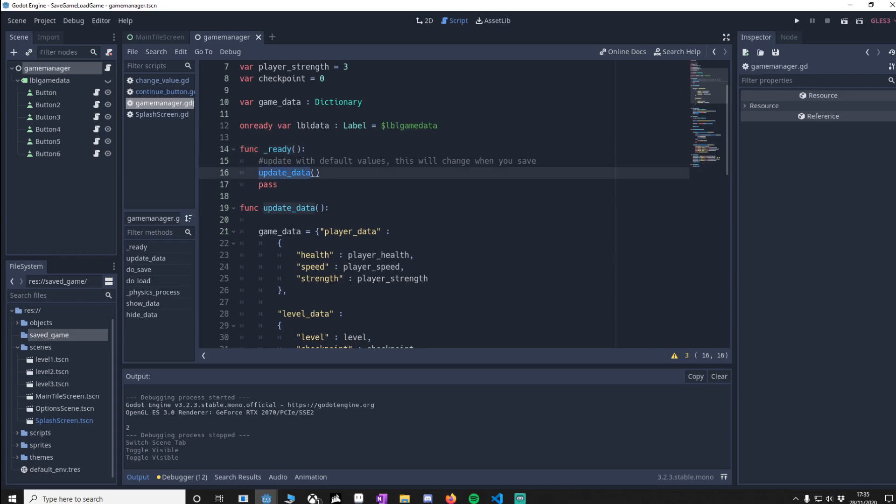
scroll(up, 3)
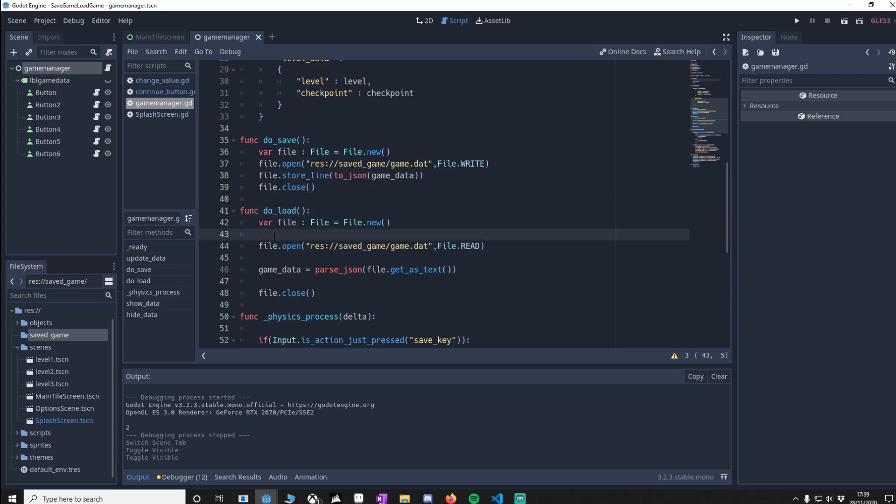
click(261, 234)
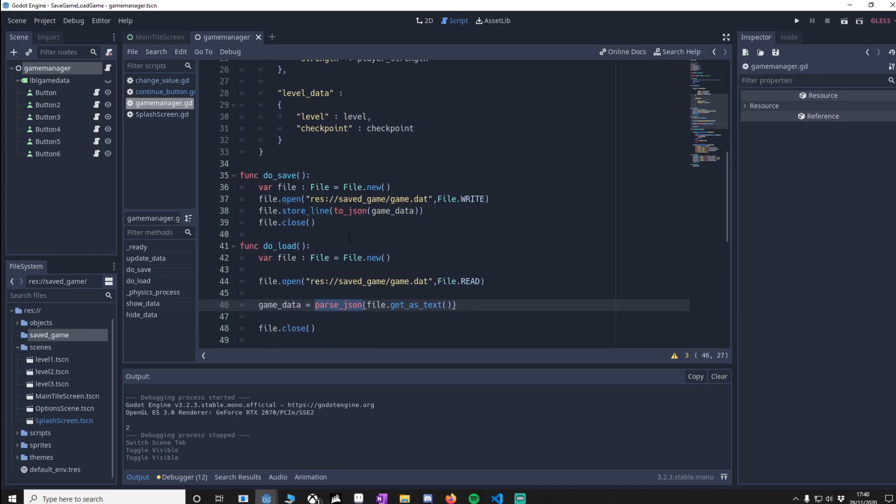
scroll(down, 3)
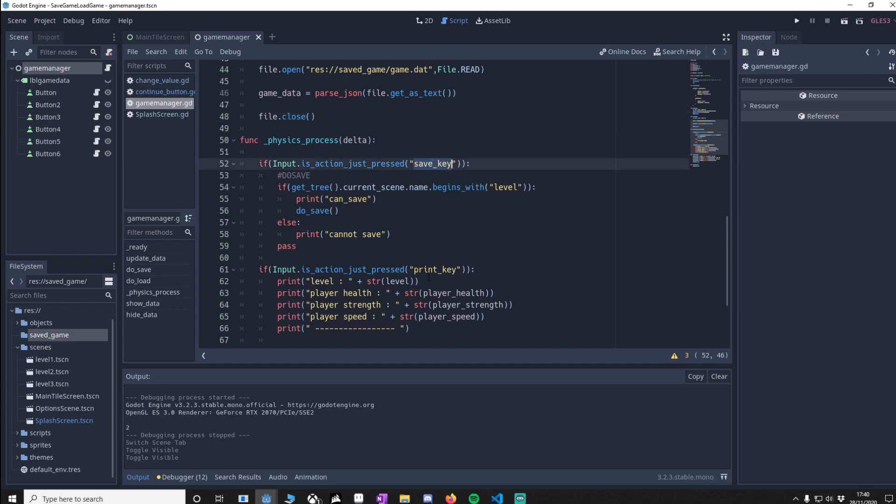
click(45, 20)
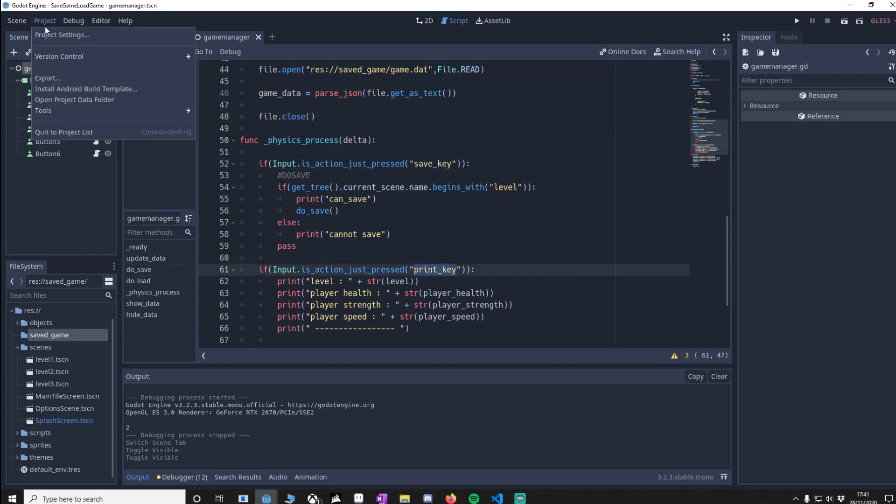
click(61, 35)
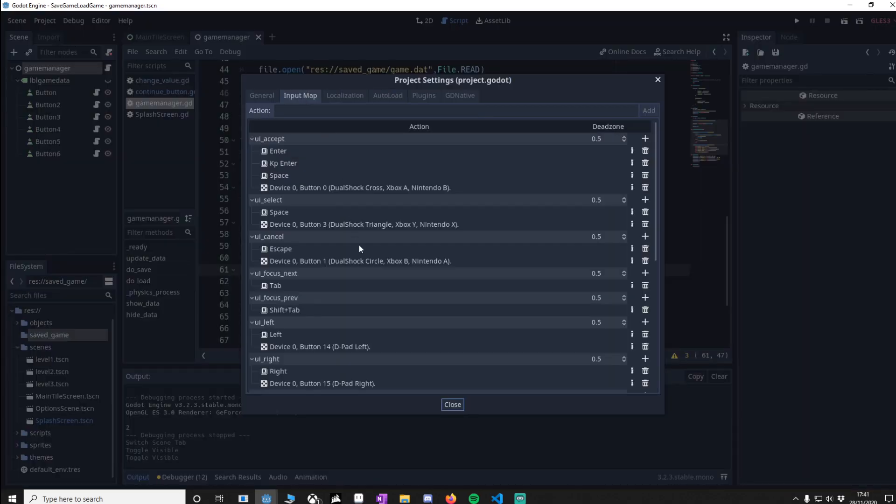
scroll(down, 3)
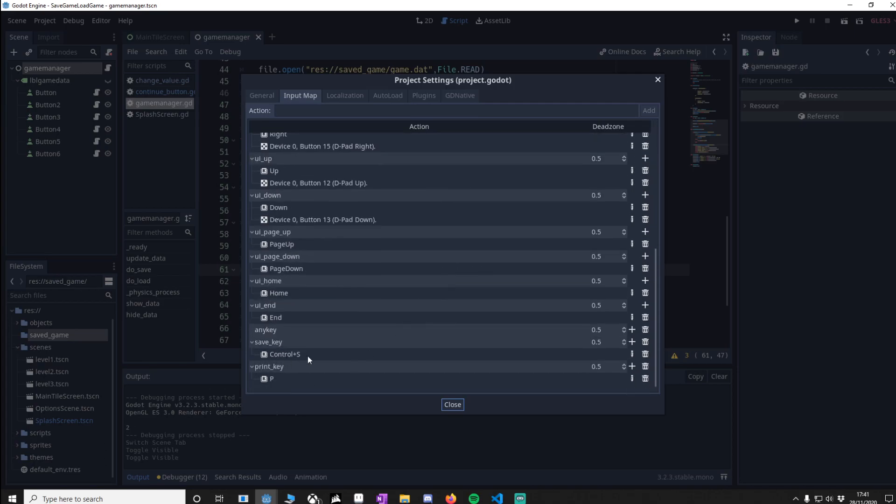
mouse_move(280, 383)
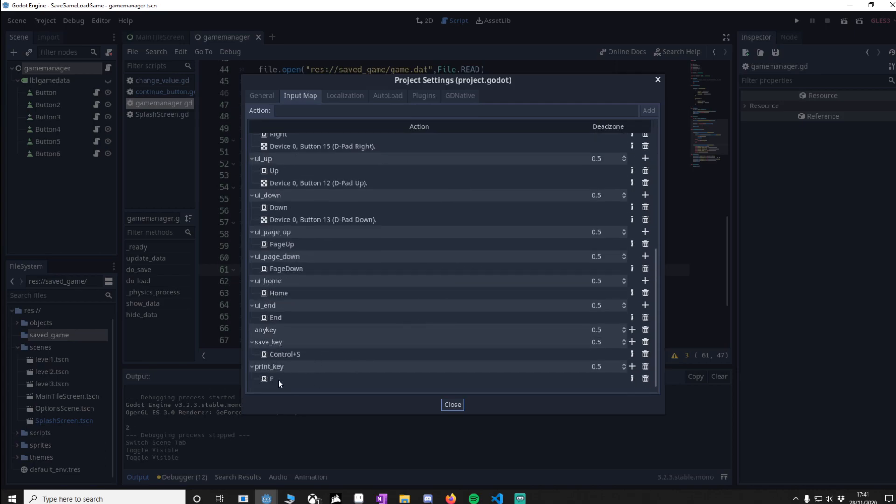
click(452, 404)
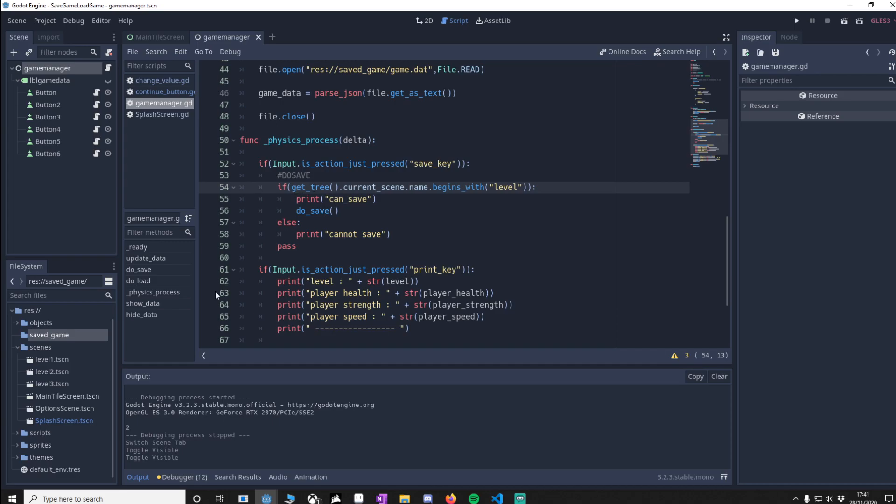
click(53, 383)
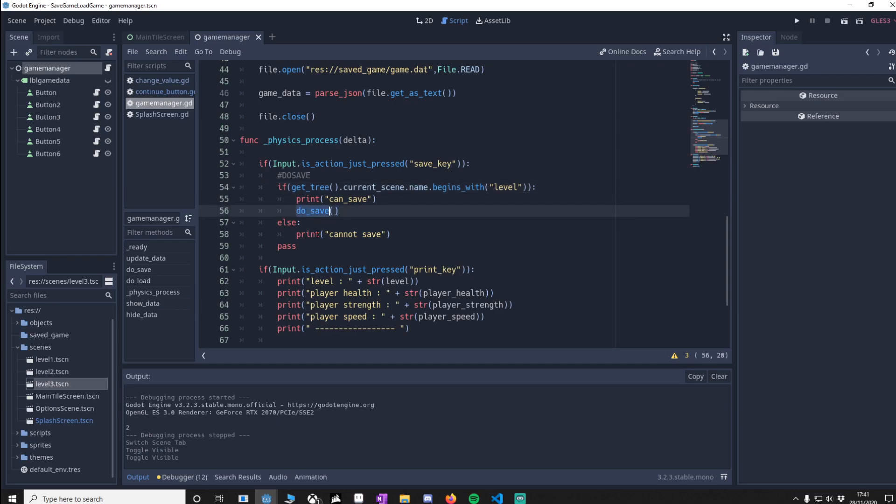
click(393, 235)
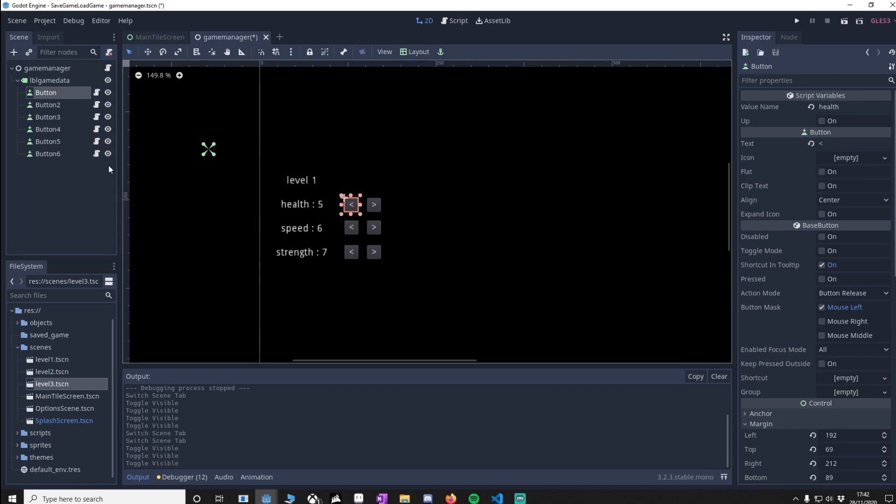
mouse_move(230, 188)
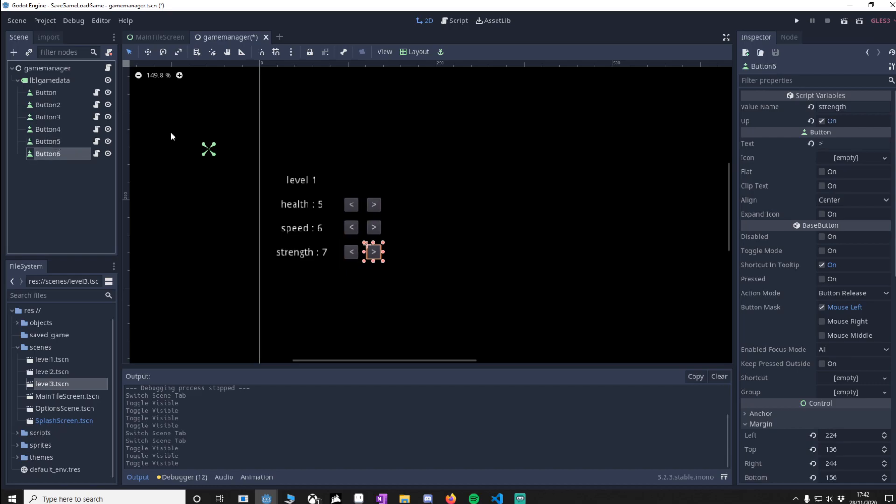
Step: Bring up the script attached to Button6
click(454, 21)
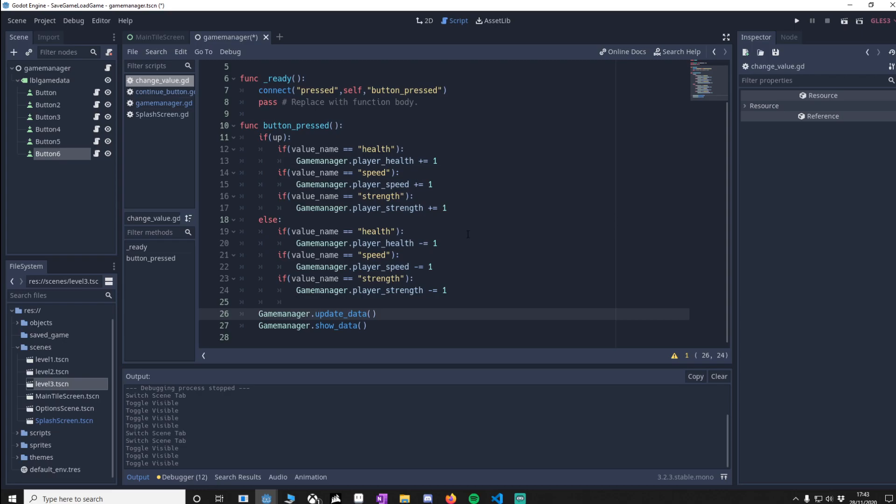
Step: Review the update_data call in button_pressed, then move to the MainTitleScreen scene
double_click(341, 313)
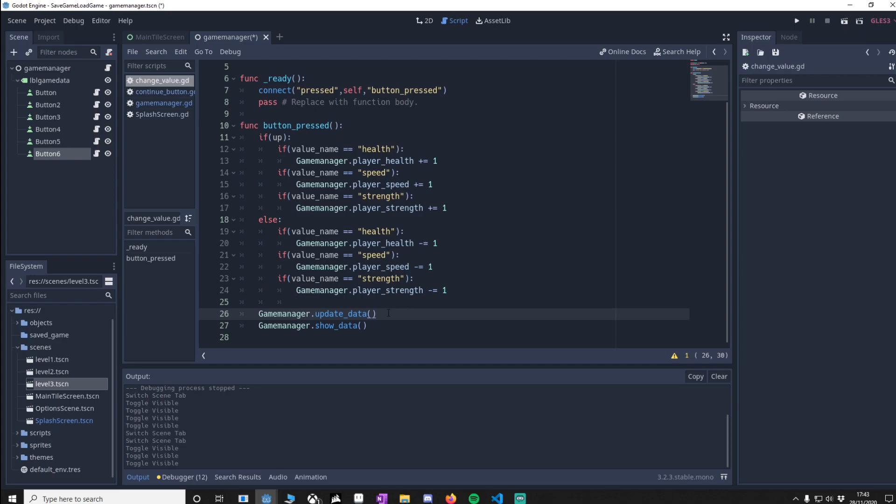
click(271, 325)
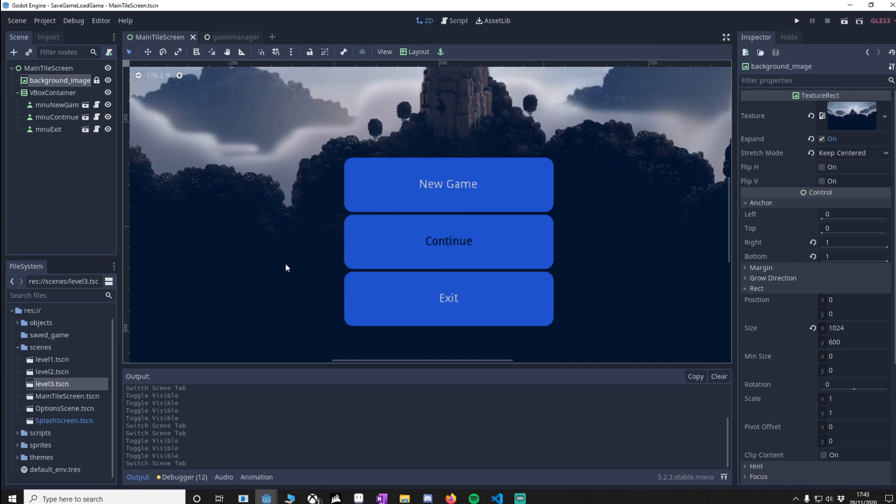
Step: Review mnuContinue's continue_button.gd pressed handler and follow it to Gamemanager.do_load
click(57, 117)
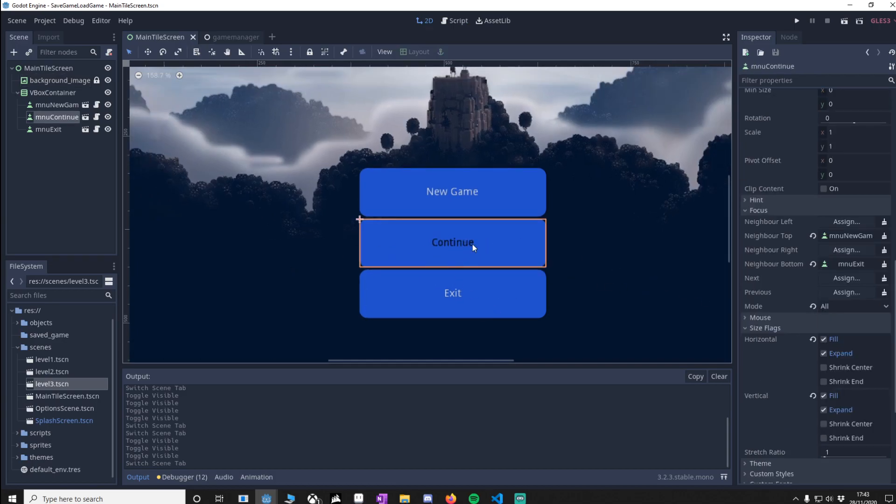
mouse_move(442, 255)
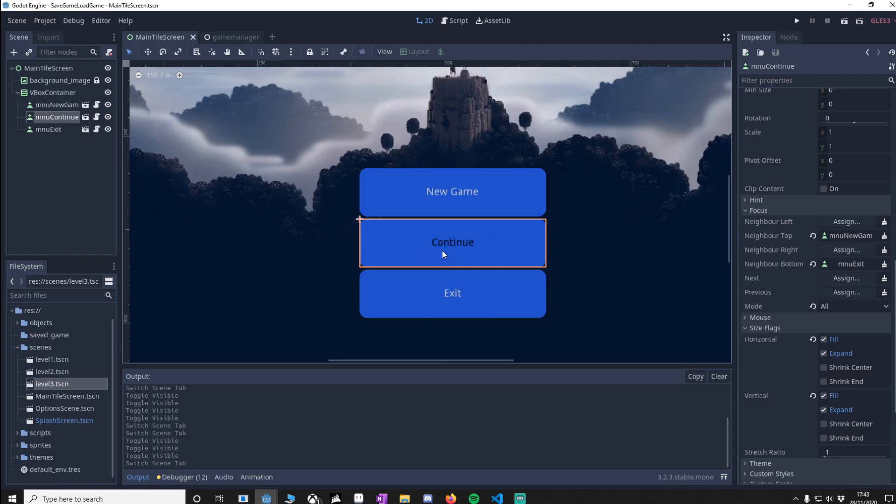
mouse_move(465, 200)
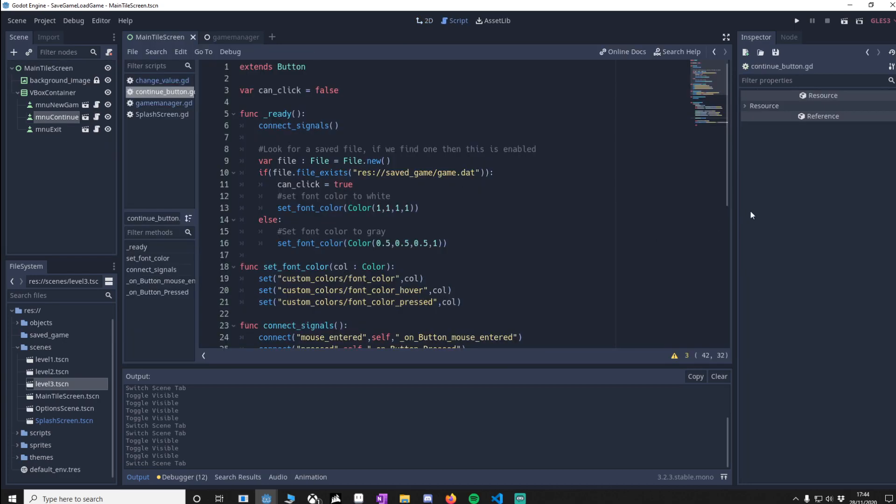
mouse_move(730, 157)
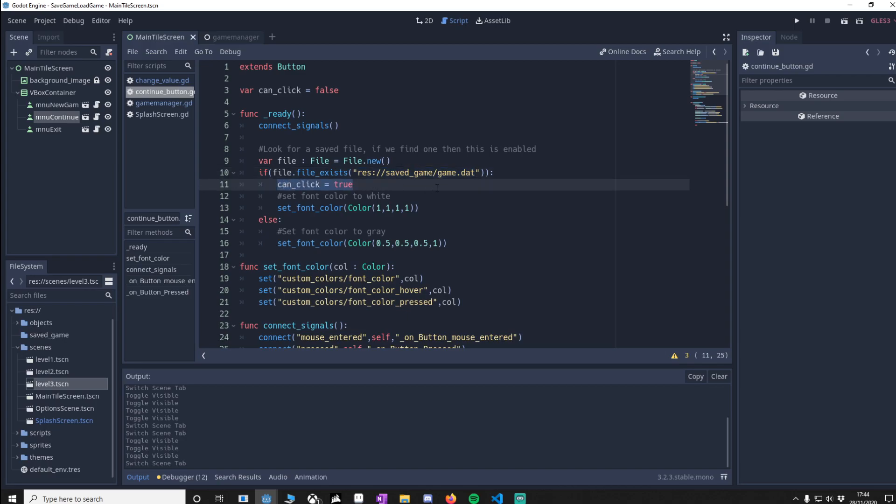
click(395, 208)
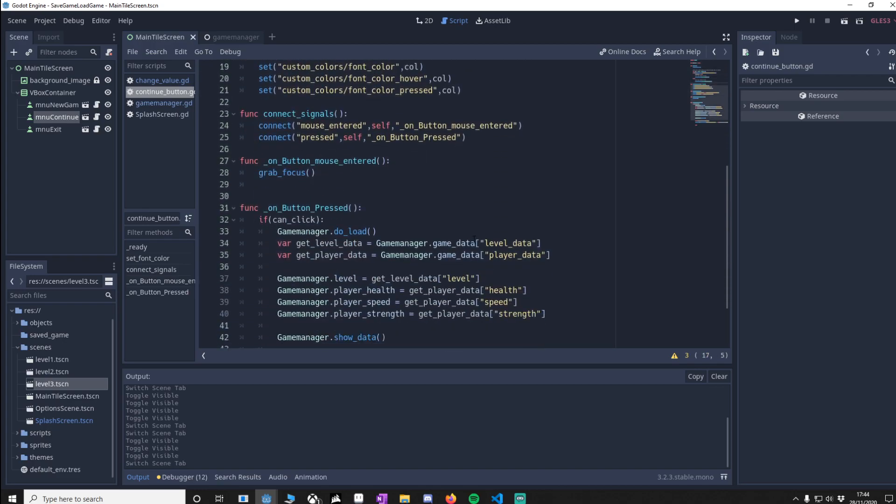
double_click(316, 137)
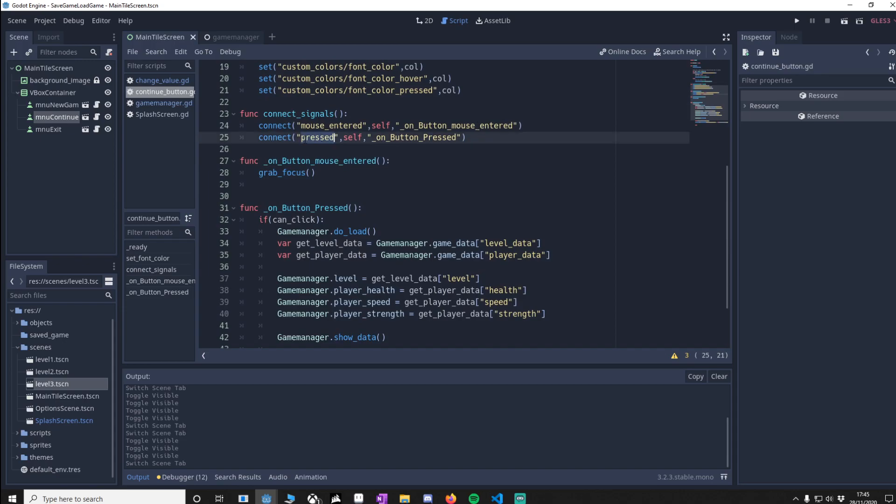
scroll(down, 3)
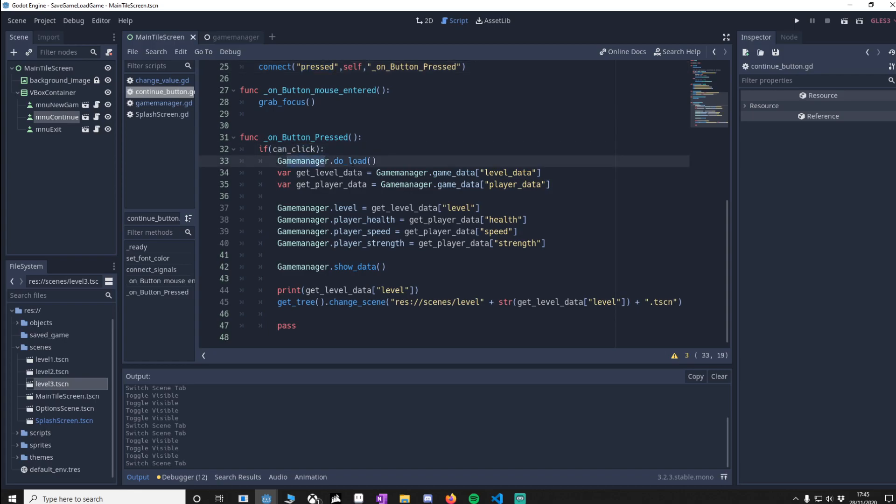
click(164, 104)
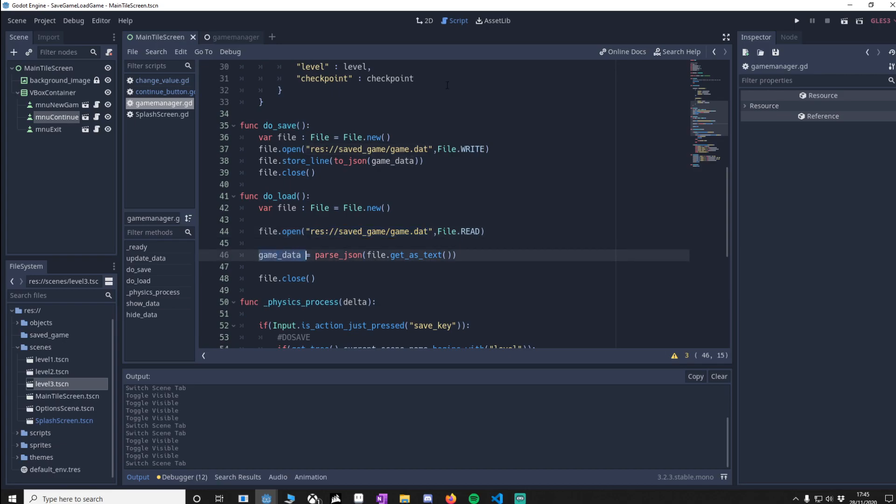
click(166, 92)
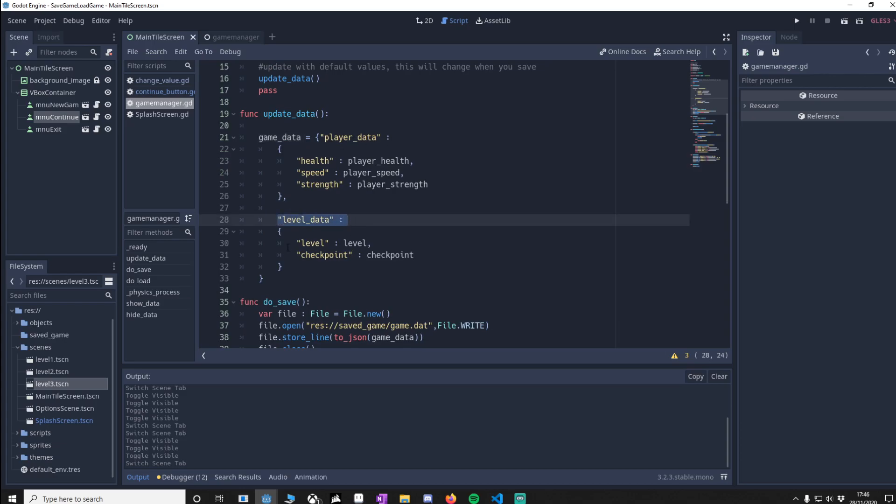
click(166, 93)
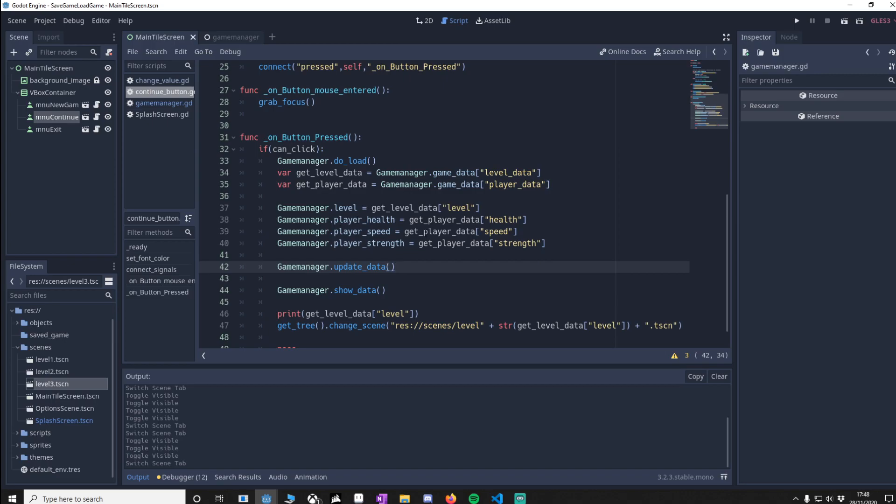
Step: Delete the print(get_level_data["level"]) line from _on_Button_Pressed and locate the saved_game folder
double_click(353, 289)
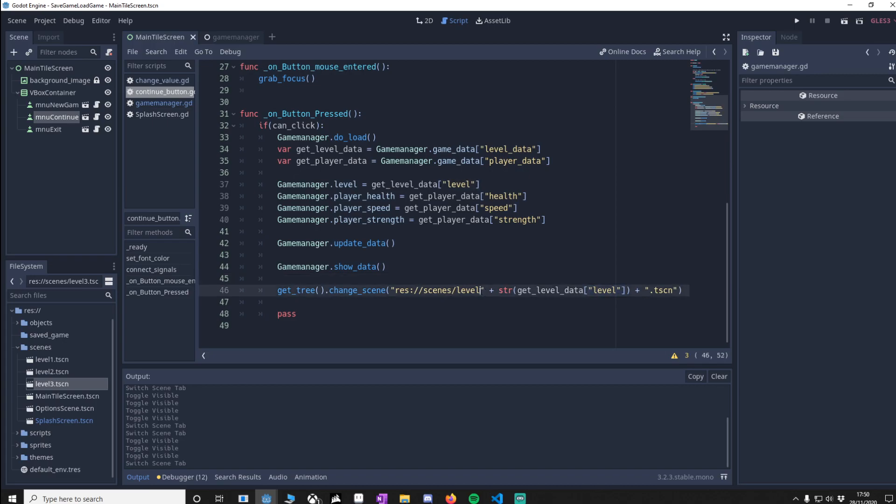
double_click(468, 290)
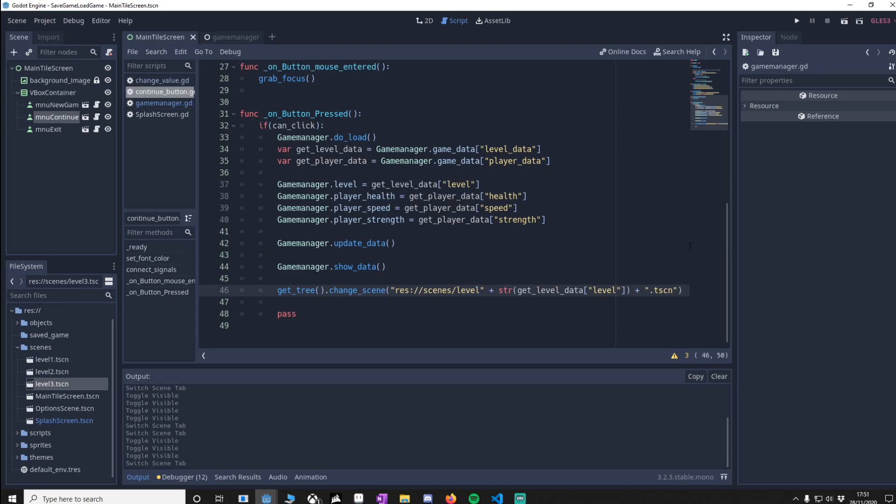
right_click(50, 335)
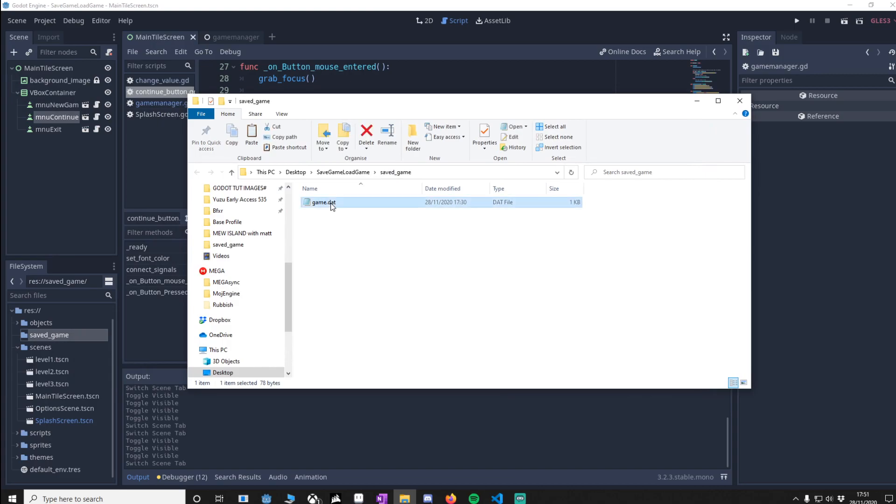
Step: Edit game.dat in Notepad to level 3, health 6, speed 36, strength 56
double_click(323, 202)
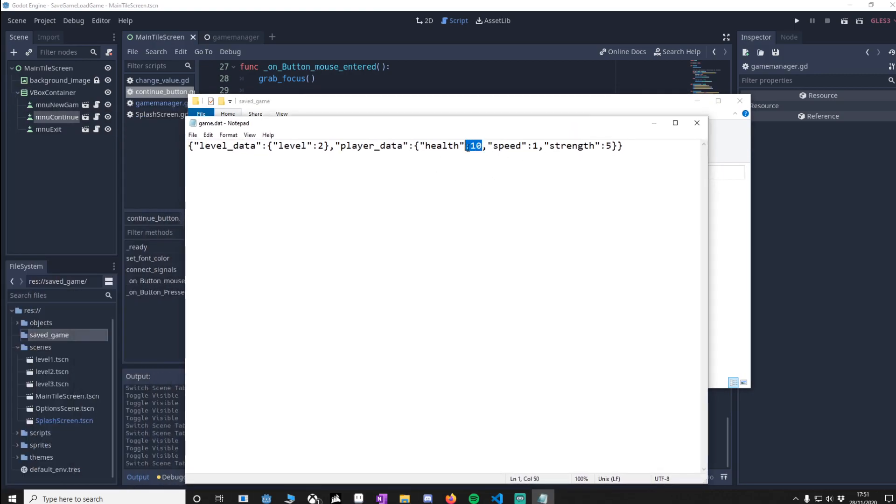
text(6)
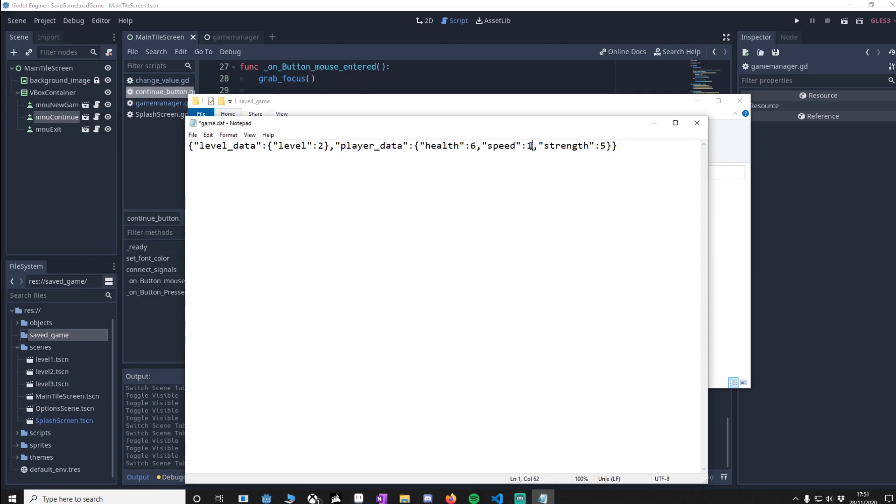
text(6)
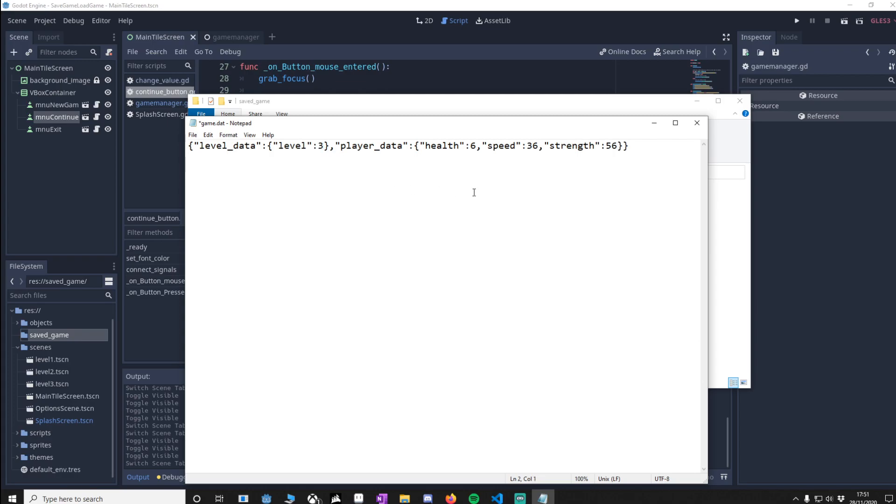
click(797, 20)
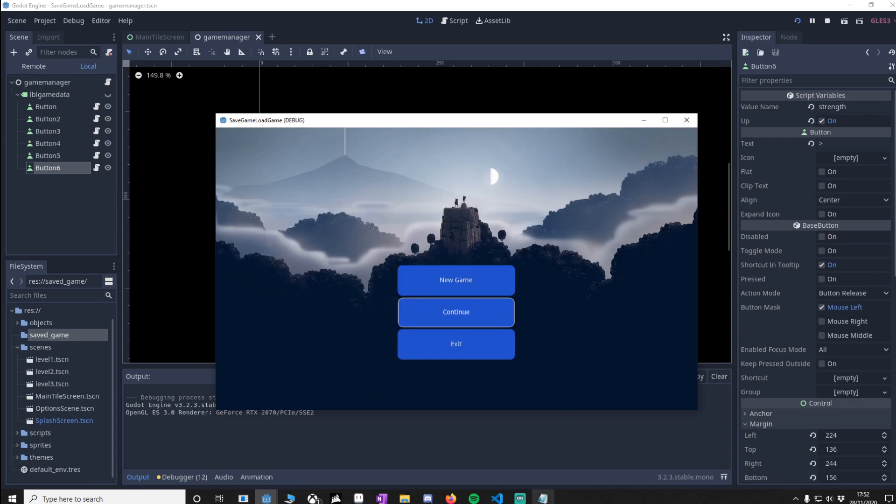
Step: Run the project to its title menu and close the game window again
click(456, 311)
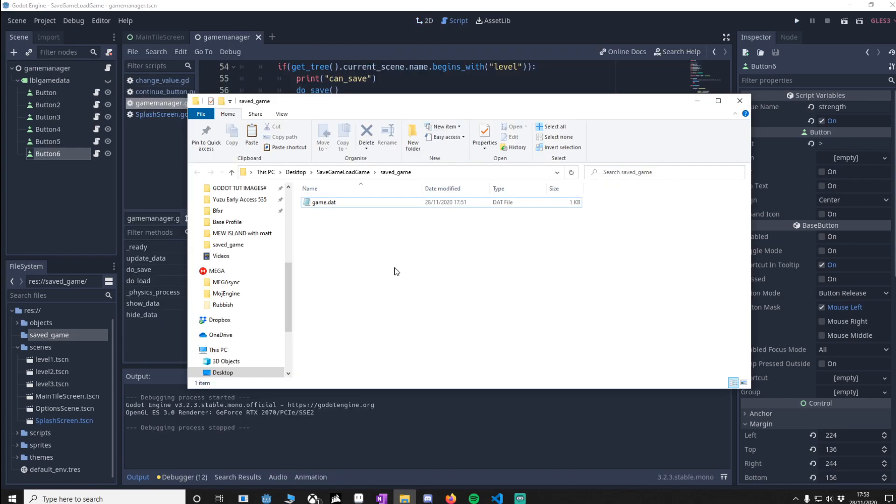
Step: Select game.dat in the saved_game folder to check its modified time of 17:51
click(324, 201)
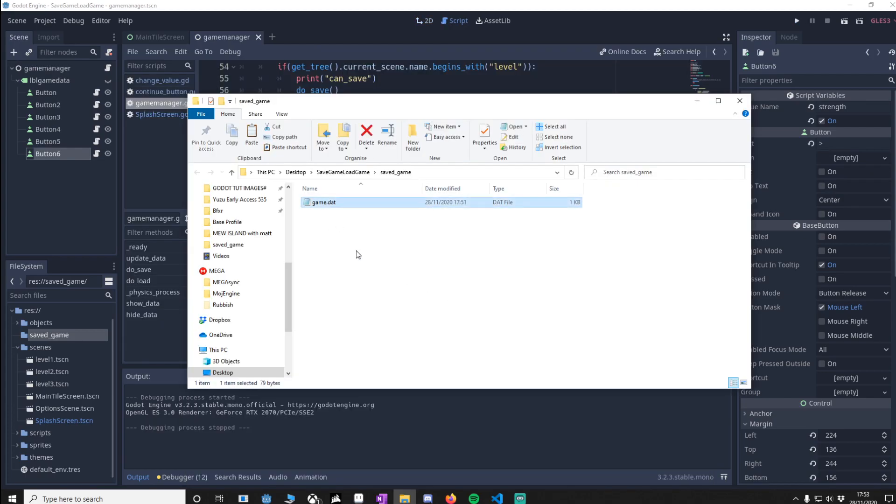
click(366, 133)
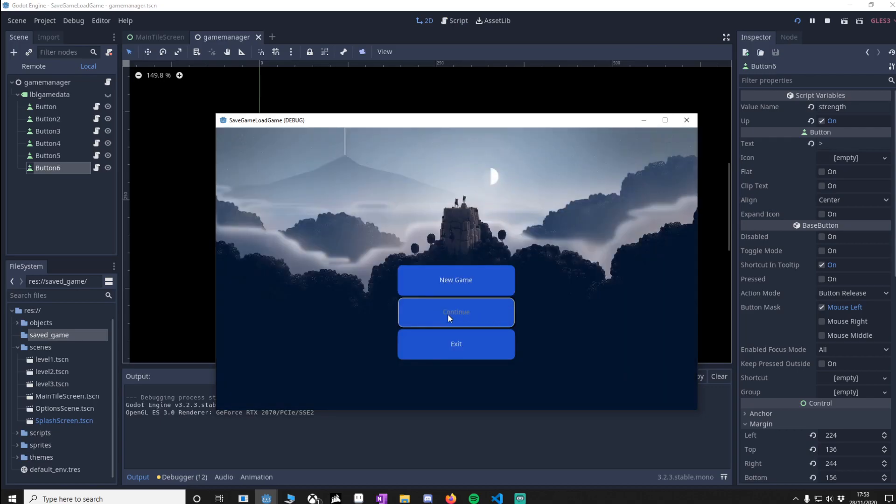
Step: Continue the saved game from the title menu and advance to level 2
click(456, 312)
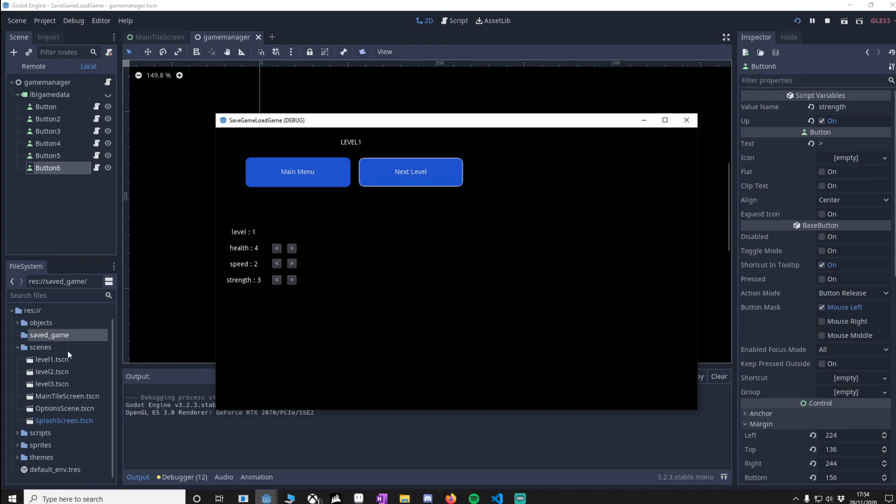
mouse_move(411, 172)
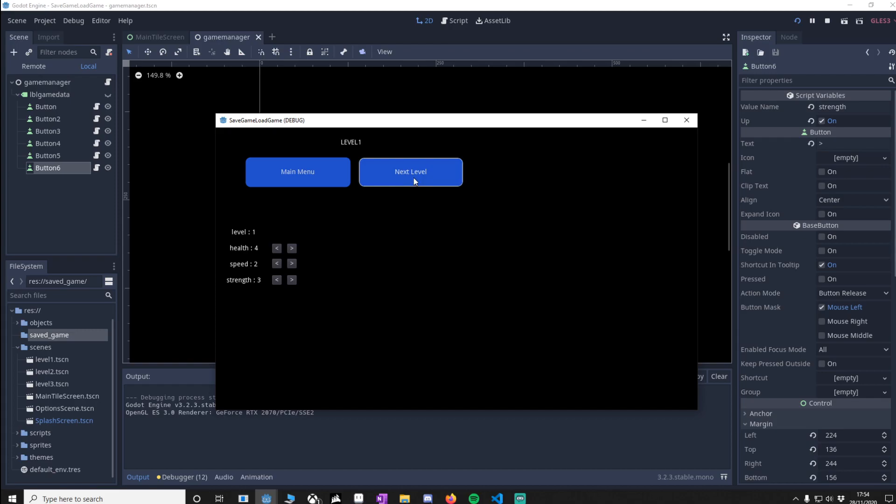
click(410, 172)
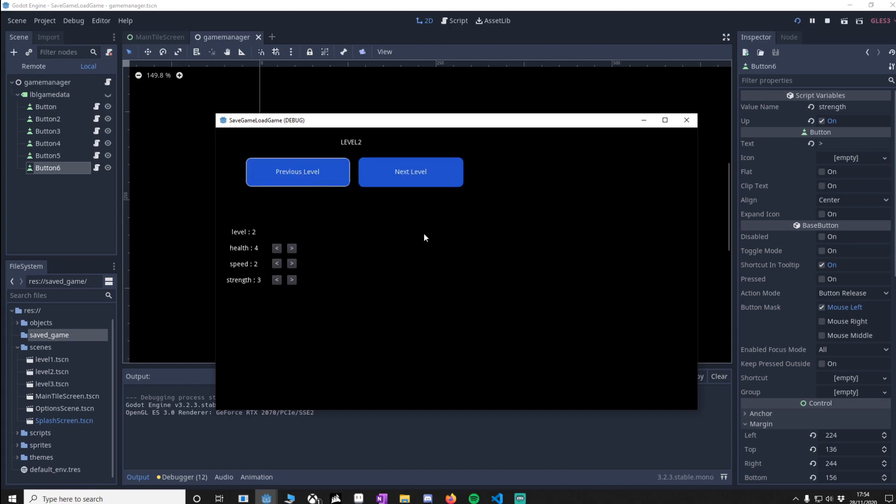
Step: Raise health to 20, speed to 10 and strength to 5, then stop the game
click(291, 248)
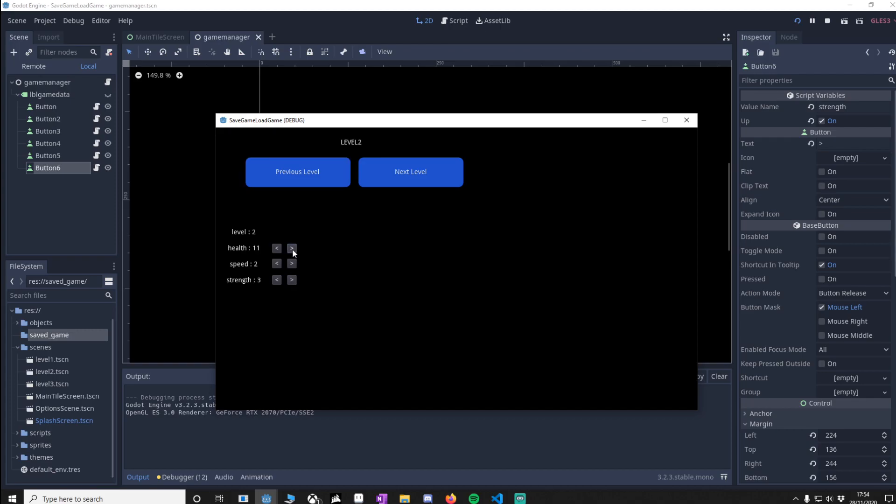
click(291, 263)
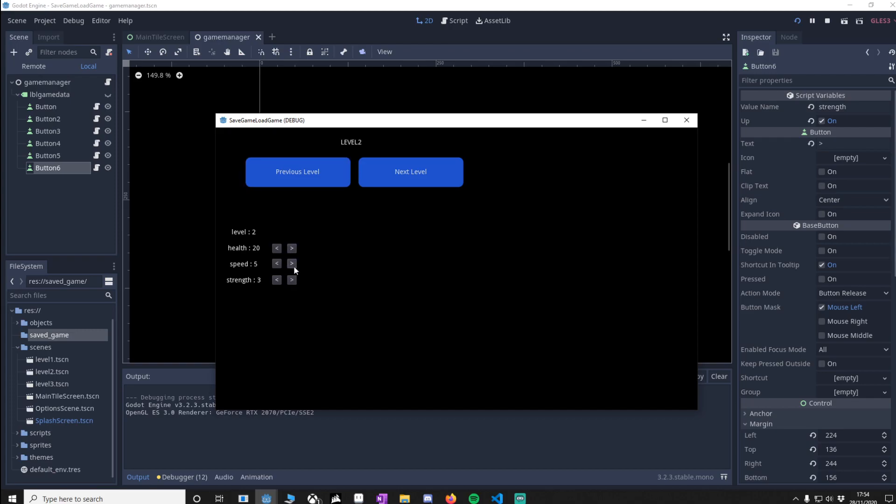
click(291, 263)
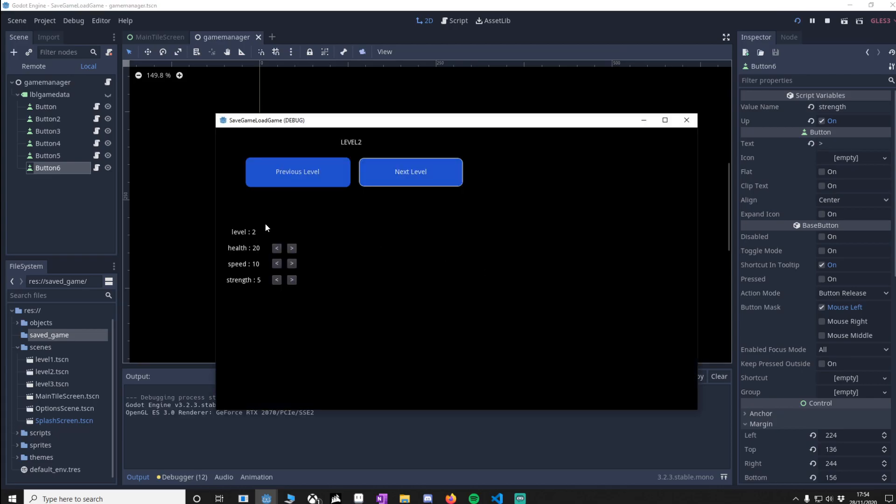
click(827, 20)
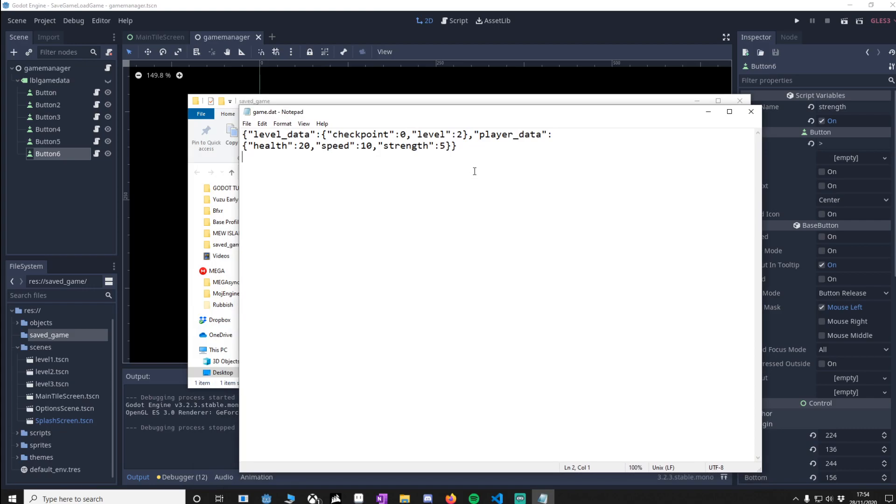
Step: Overwrite the level value in game.dat with the junk text 'dsfgaq'
text(0)
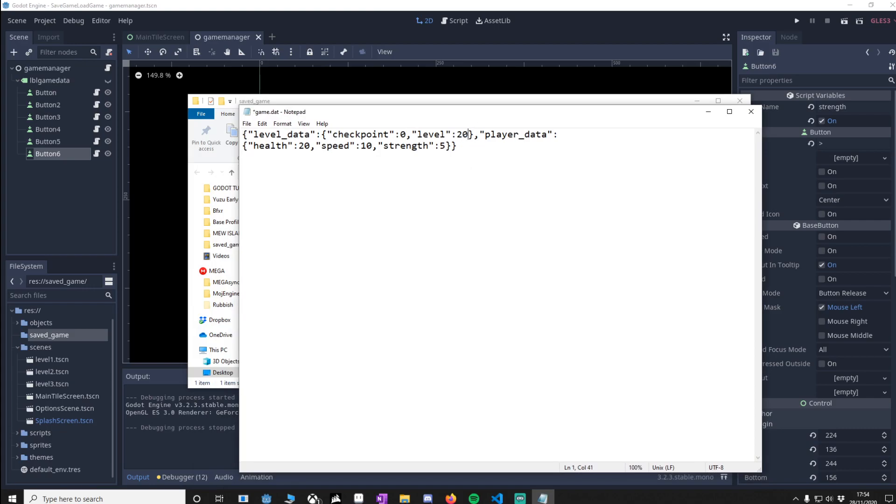
text(dsfgaq)
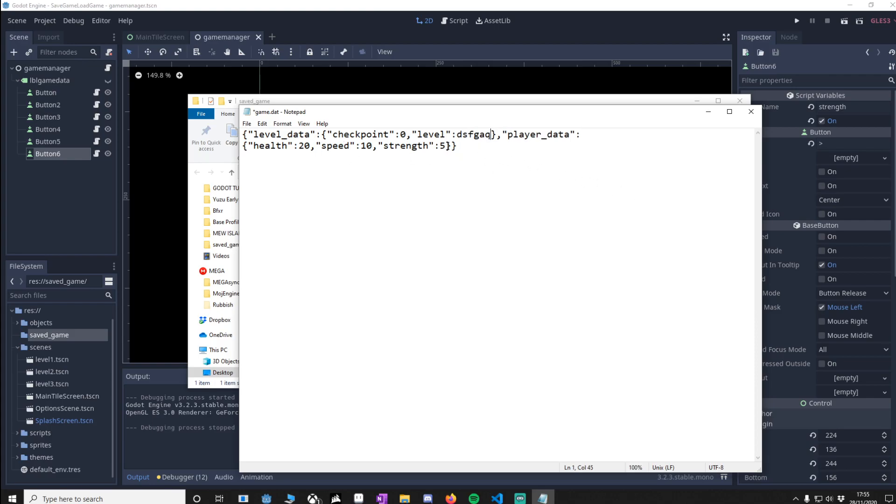
mouse_move(490, 171)
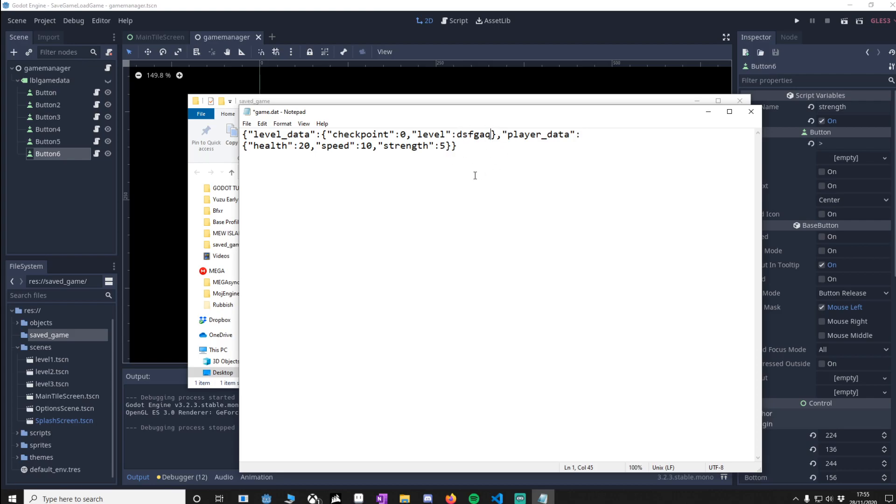
mouse_move(368, 180)
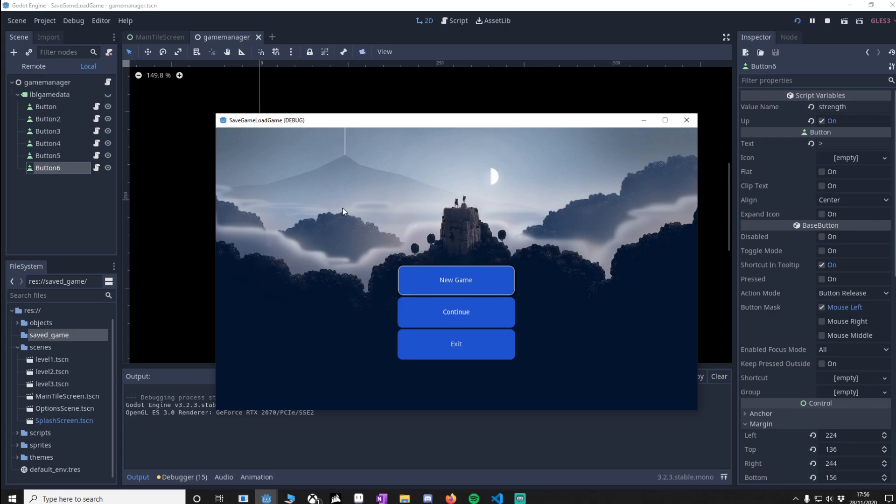
mouse_move(354, 206)
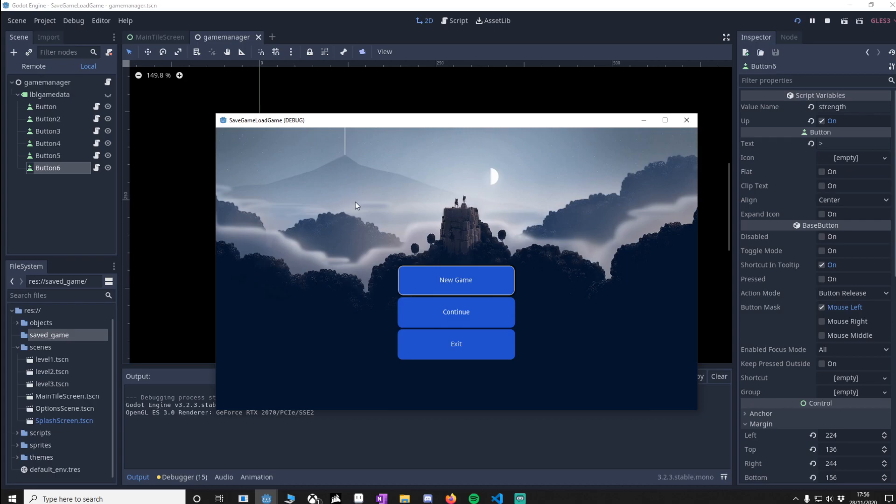
mouse_move(437, 197)
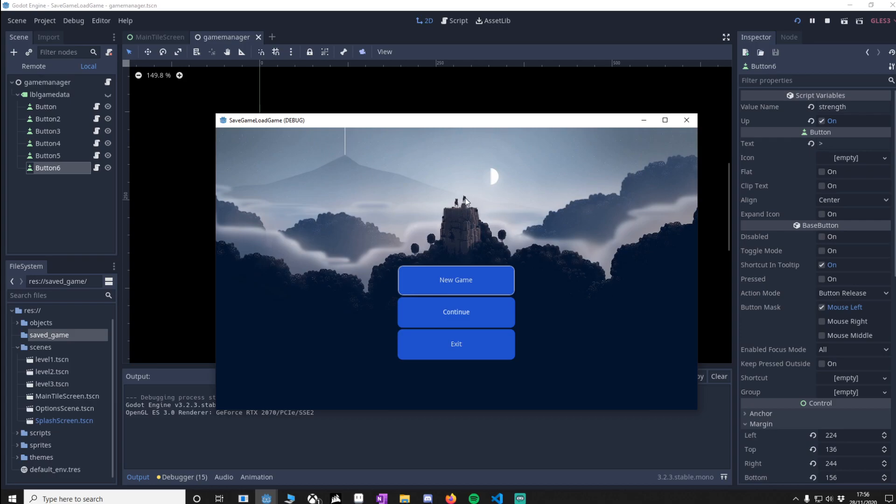
mouse_move(457, 207)
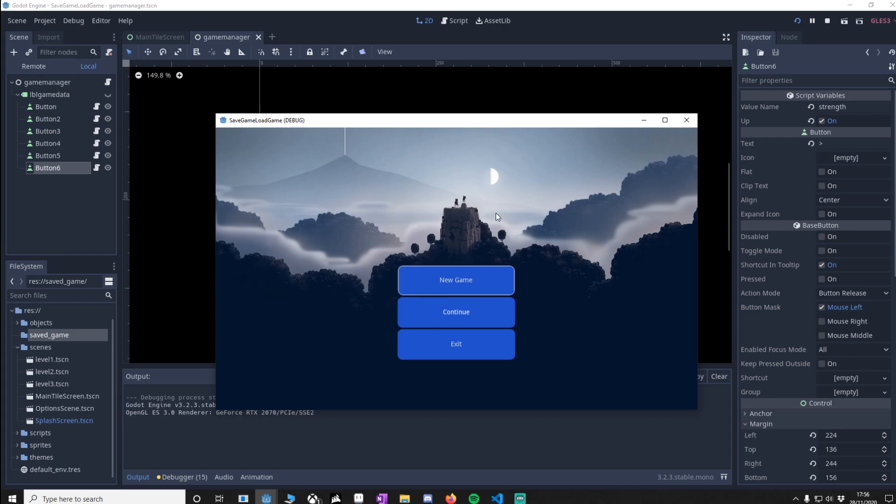
mouse_move(513, 219)
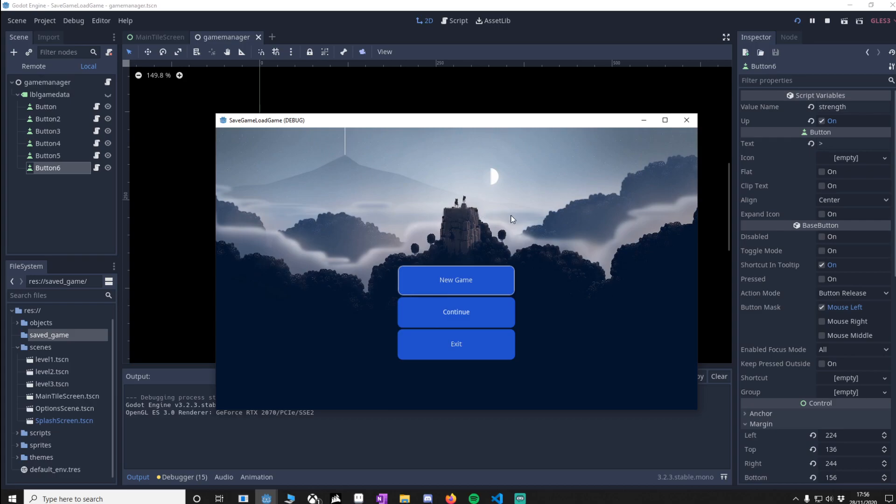